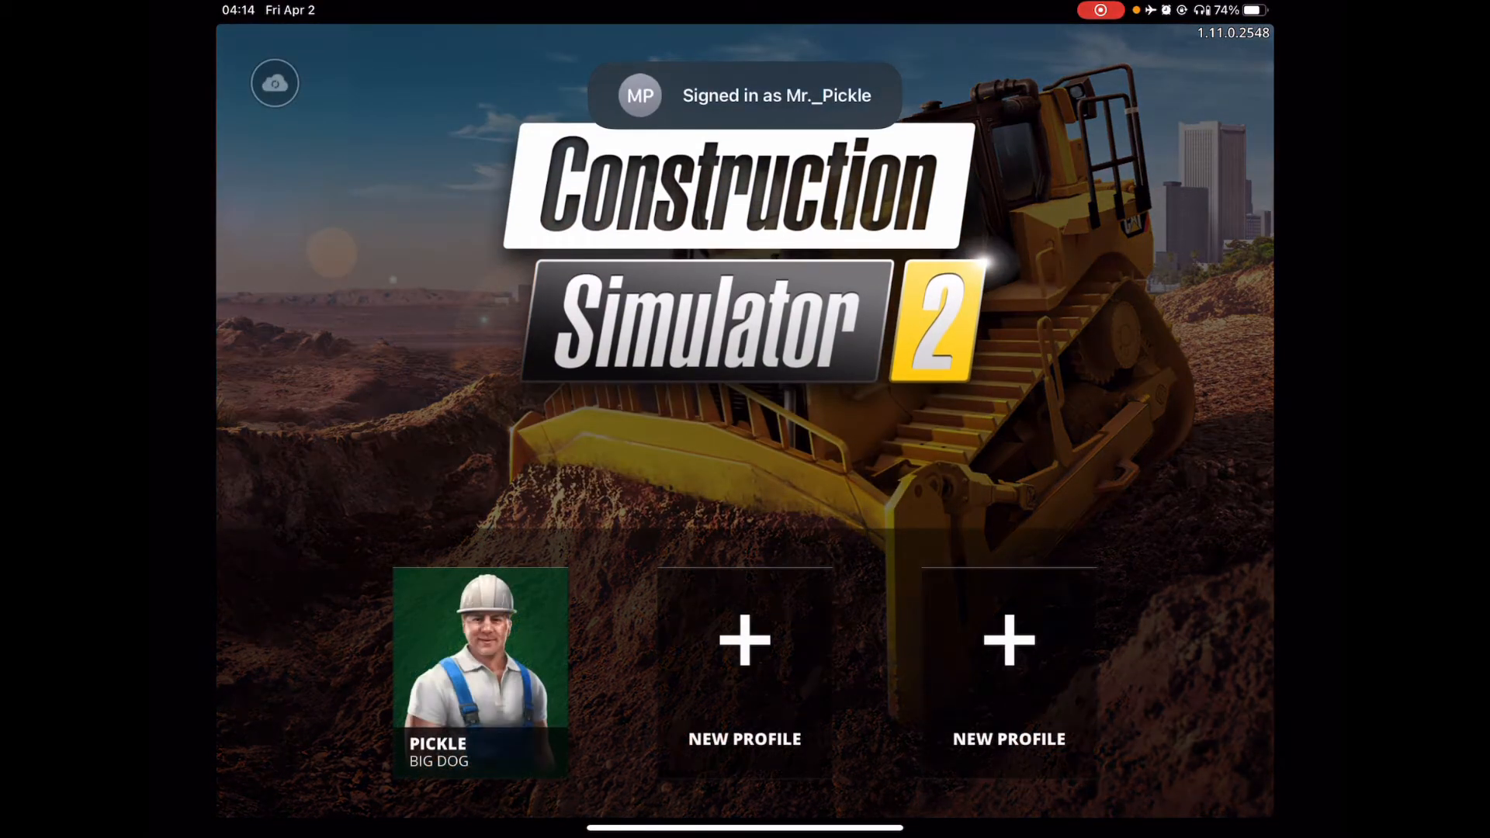
Step: Load the existing player profile and start the saved career game
click(479, 671)
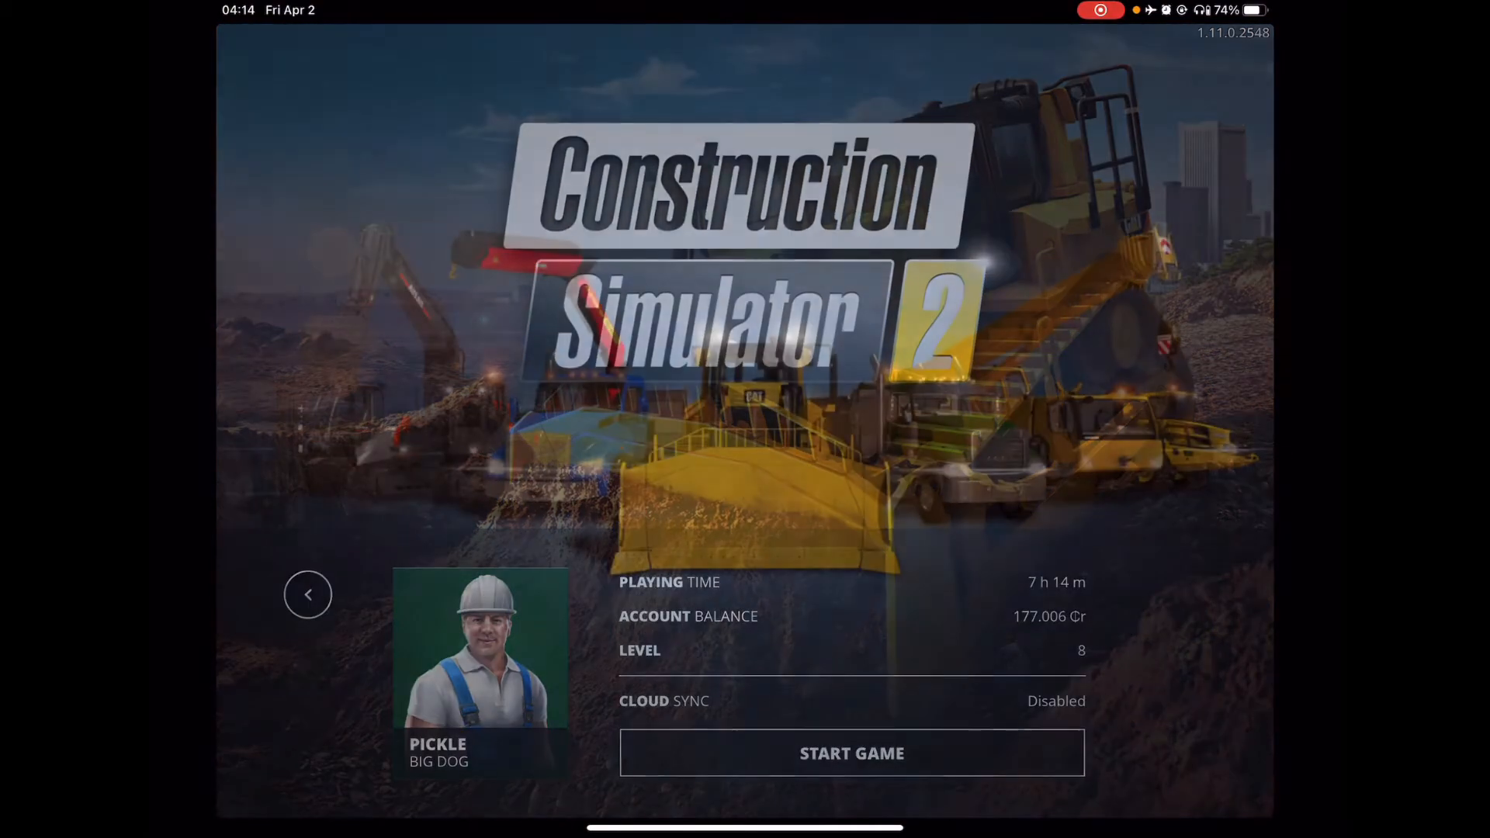
click(851, 753)
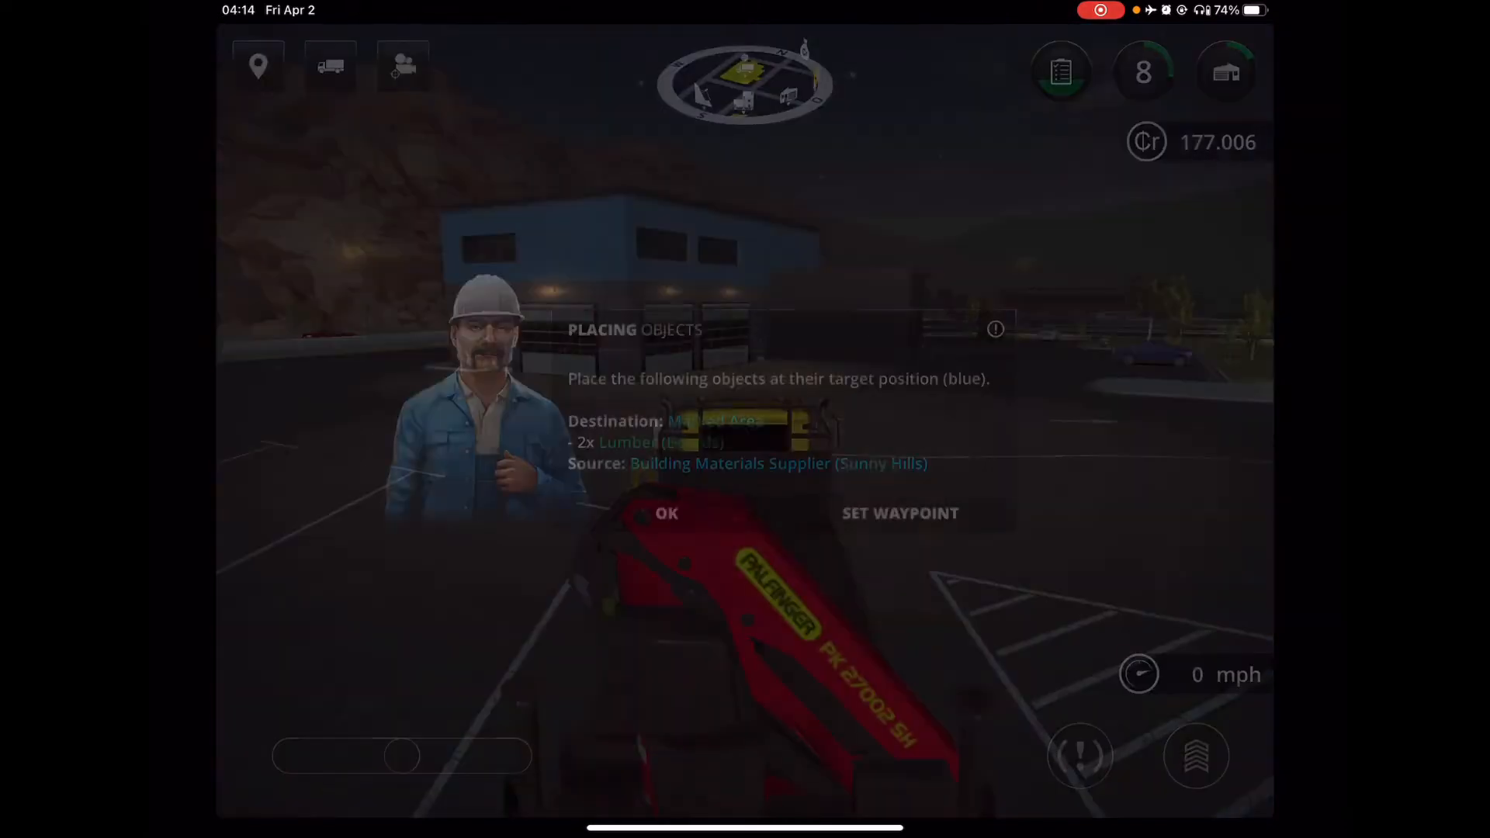
Step: Dismiss the Placing Objects job briefing with OK
click(666, 514)
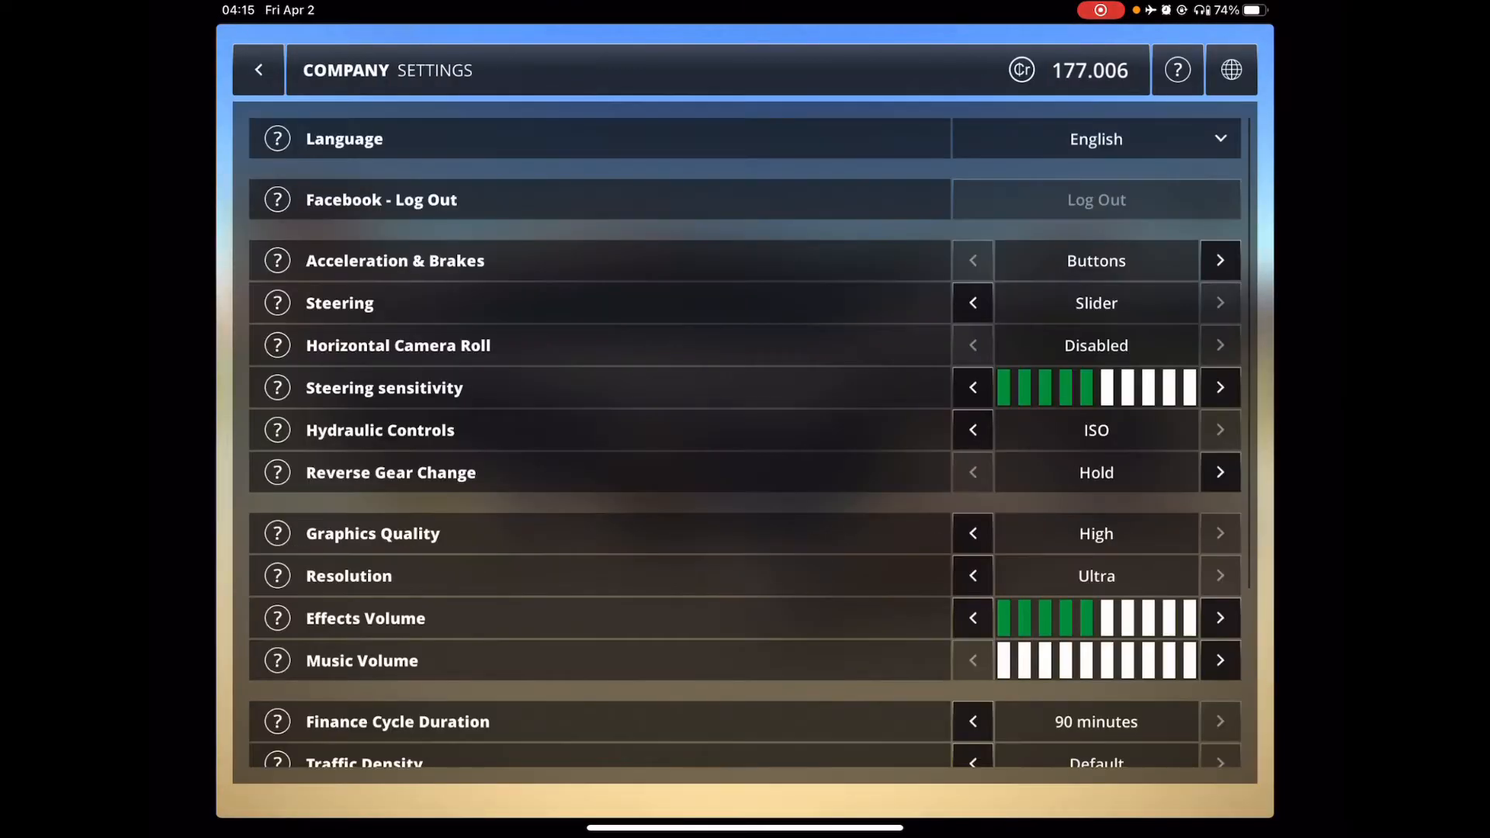
Step: Set steering to Tilt, lower the effects volume, toggle traffic violations on then off, and go back
click(972, 618)
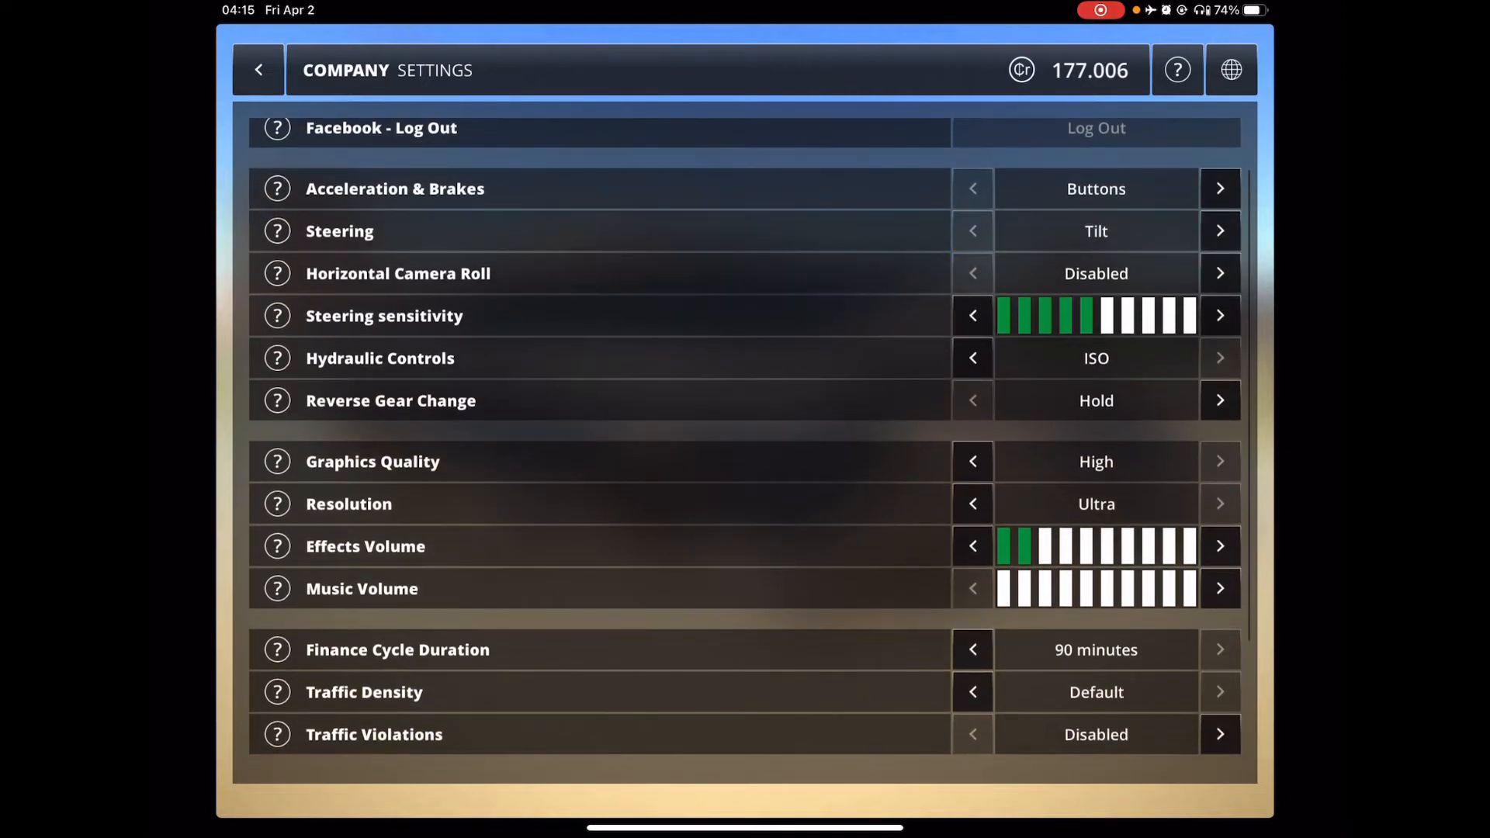
click(1221, 231)
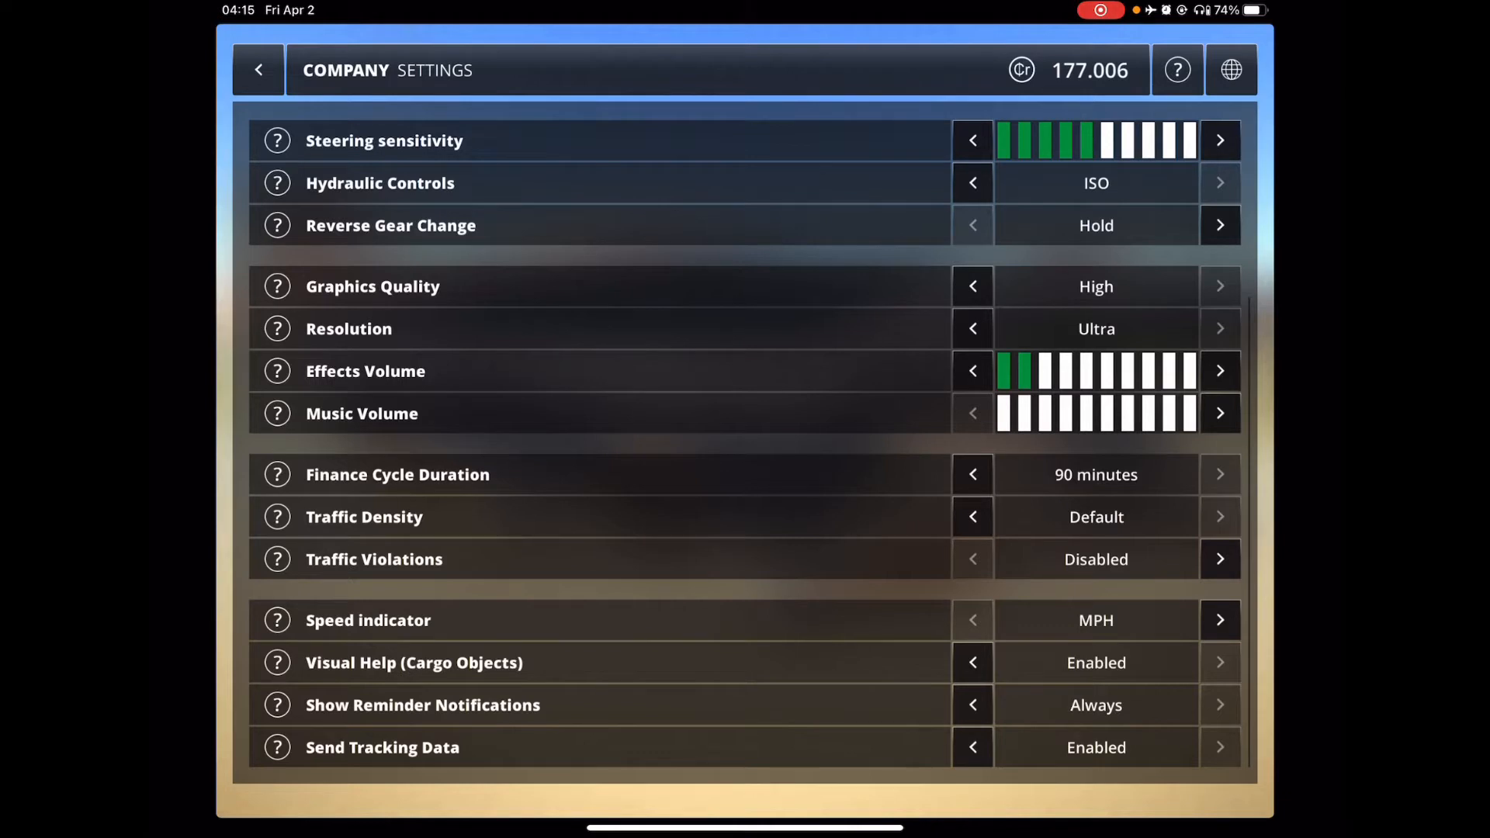
click(1220, 559)
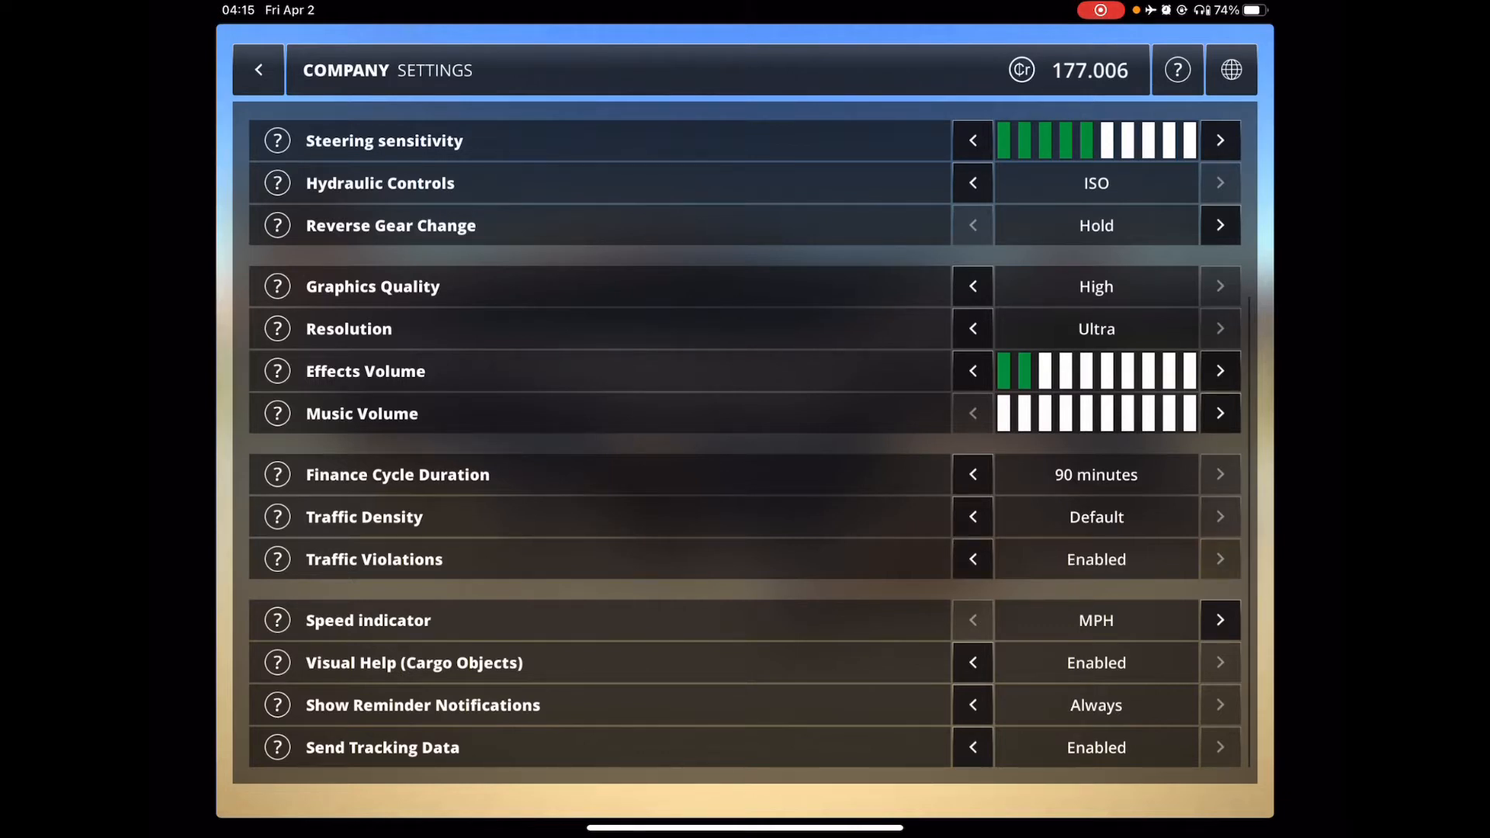
click(973, 558)
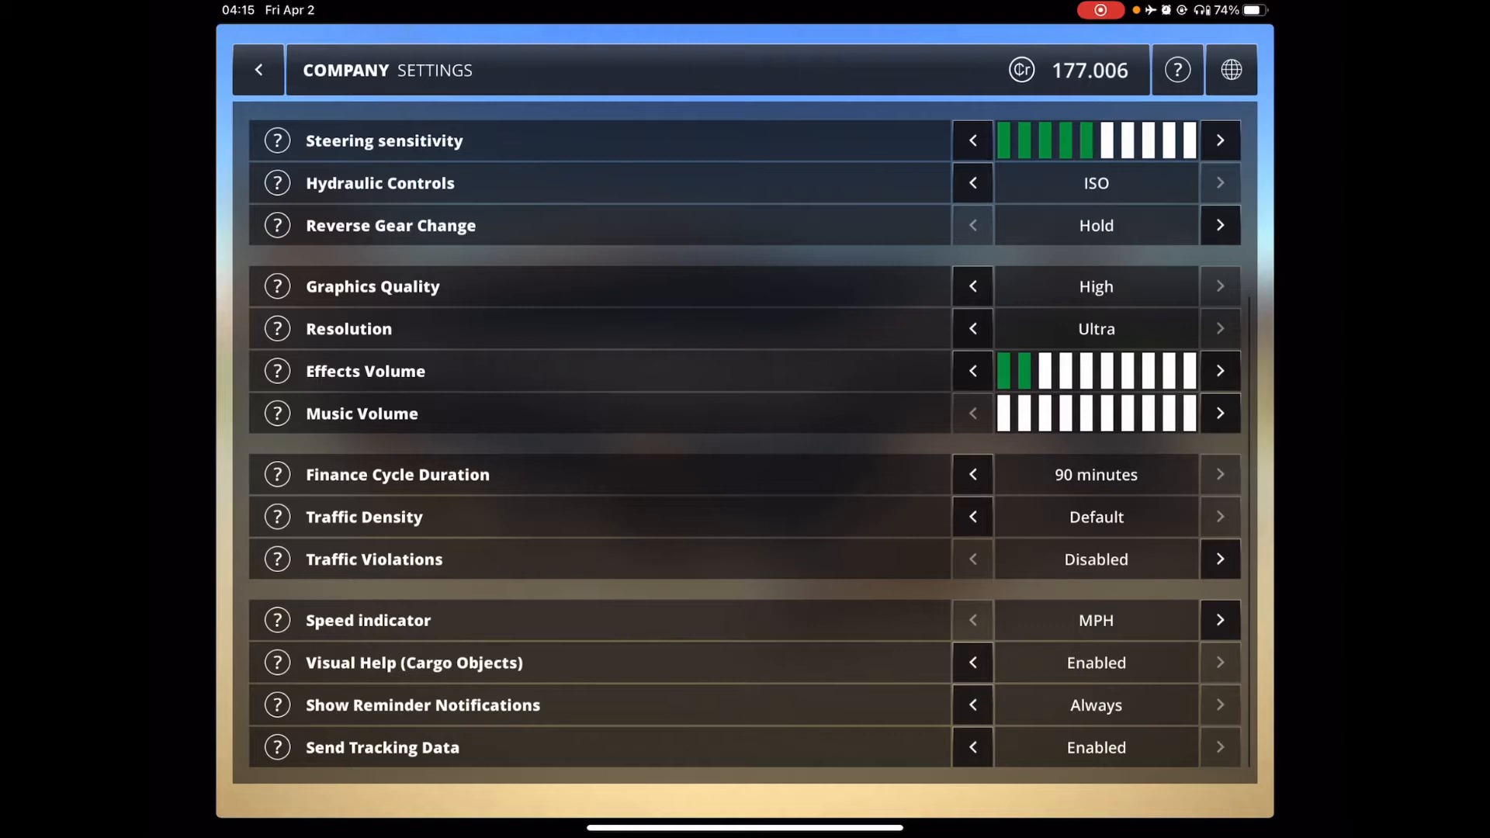
click(258, 69)
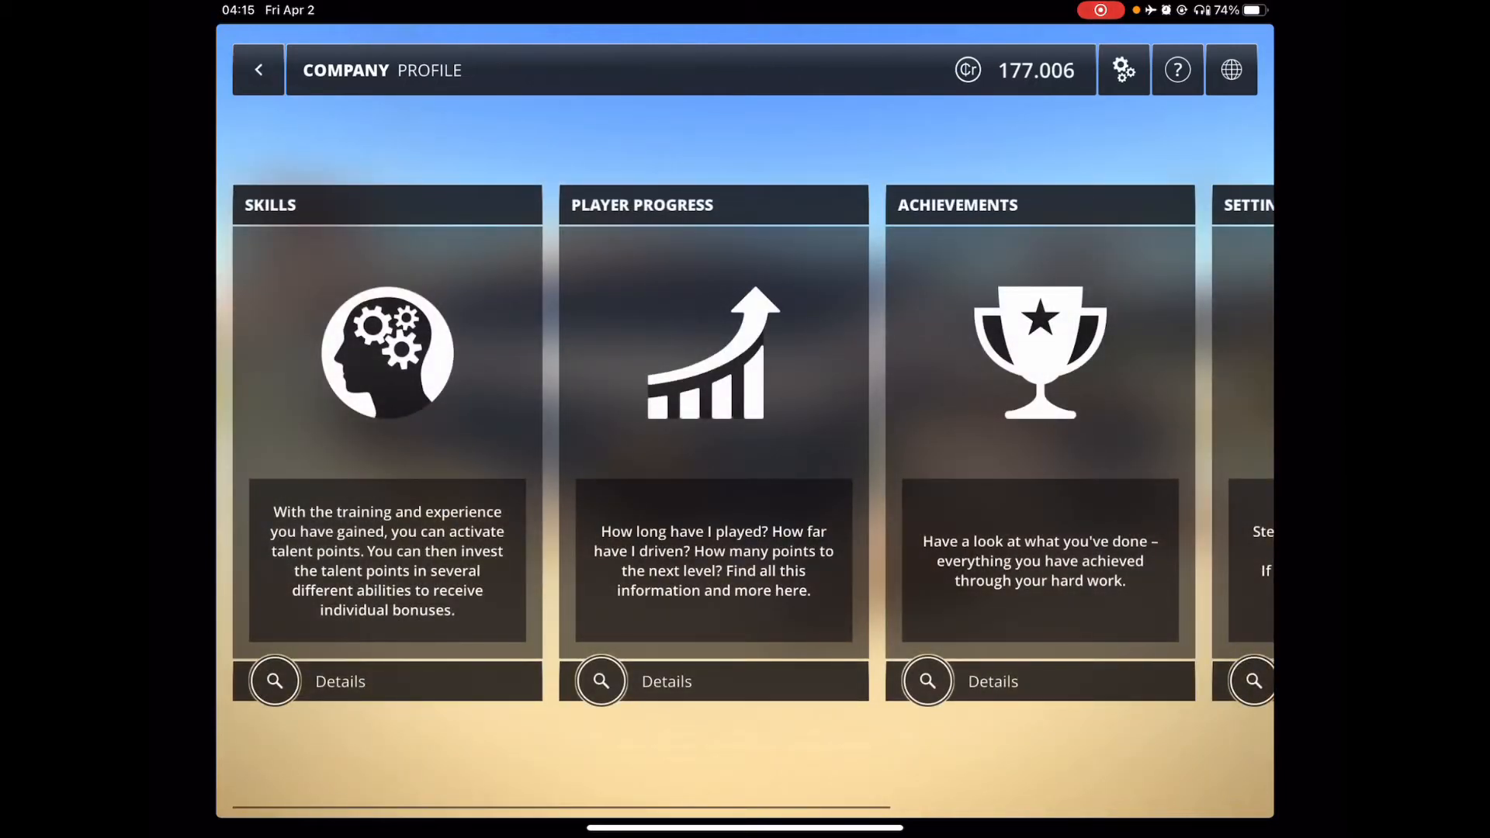
Step: Review the skill point assignments and the player progress details, returning to the profile each time
click(275, 680)
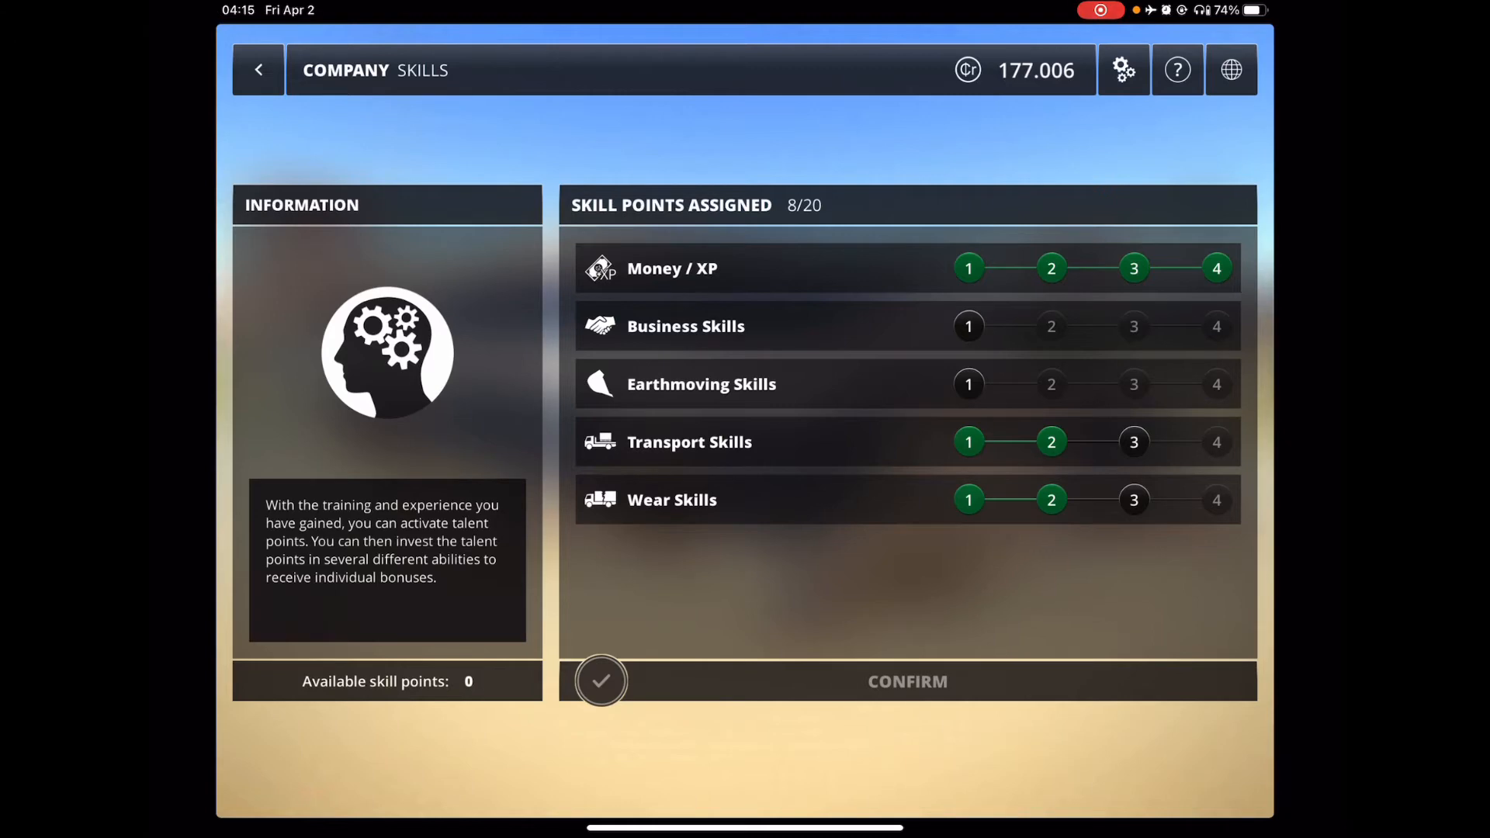
click(258, 70)
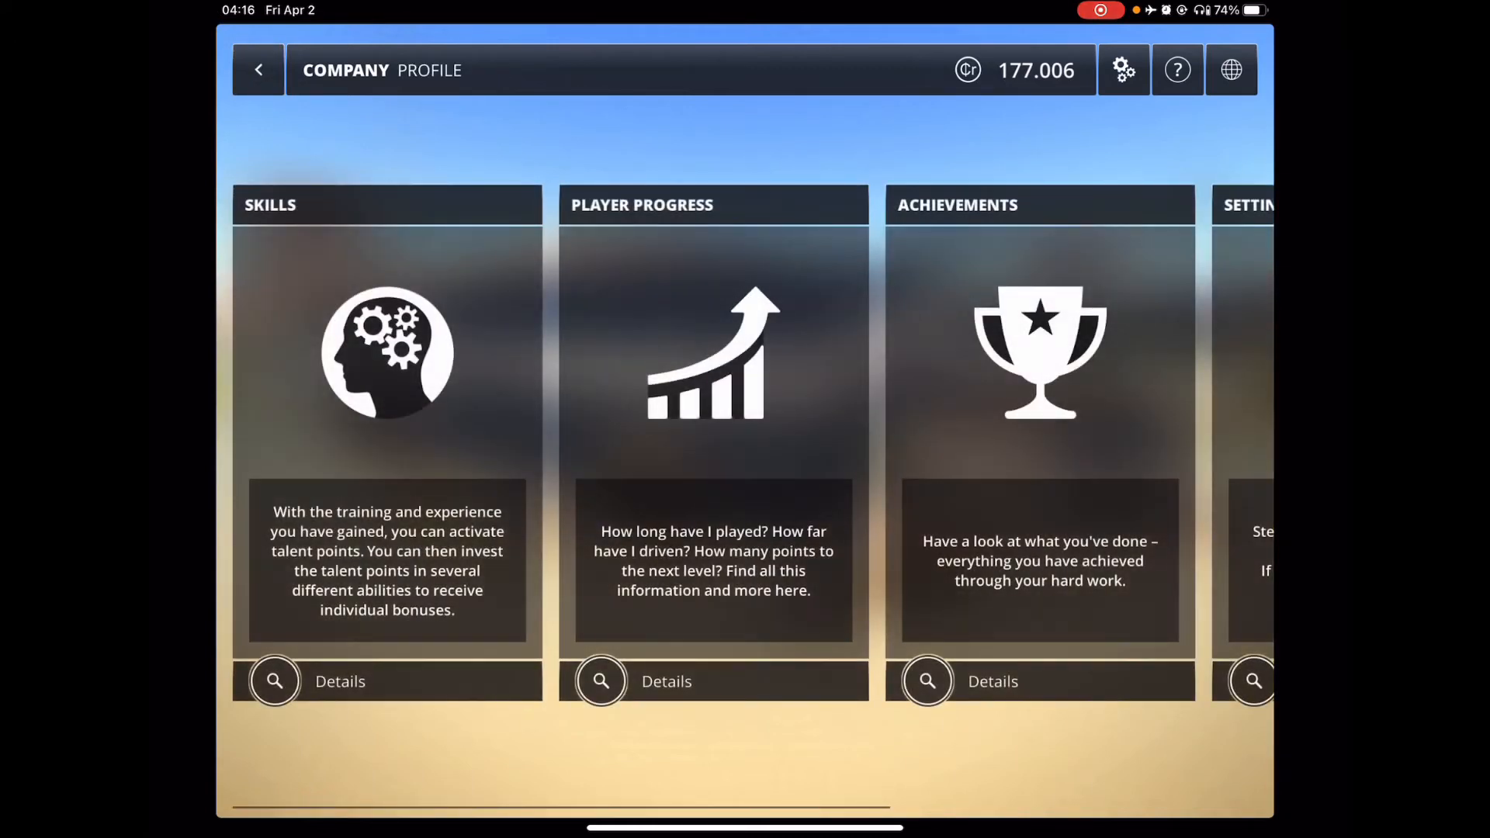
click(599, 682)
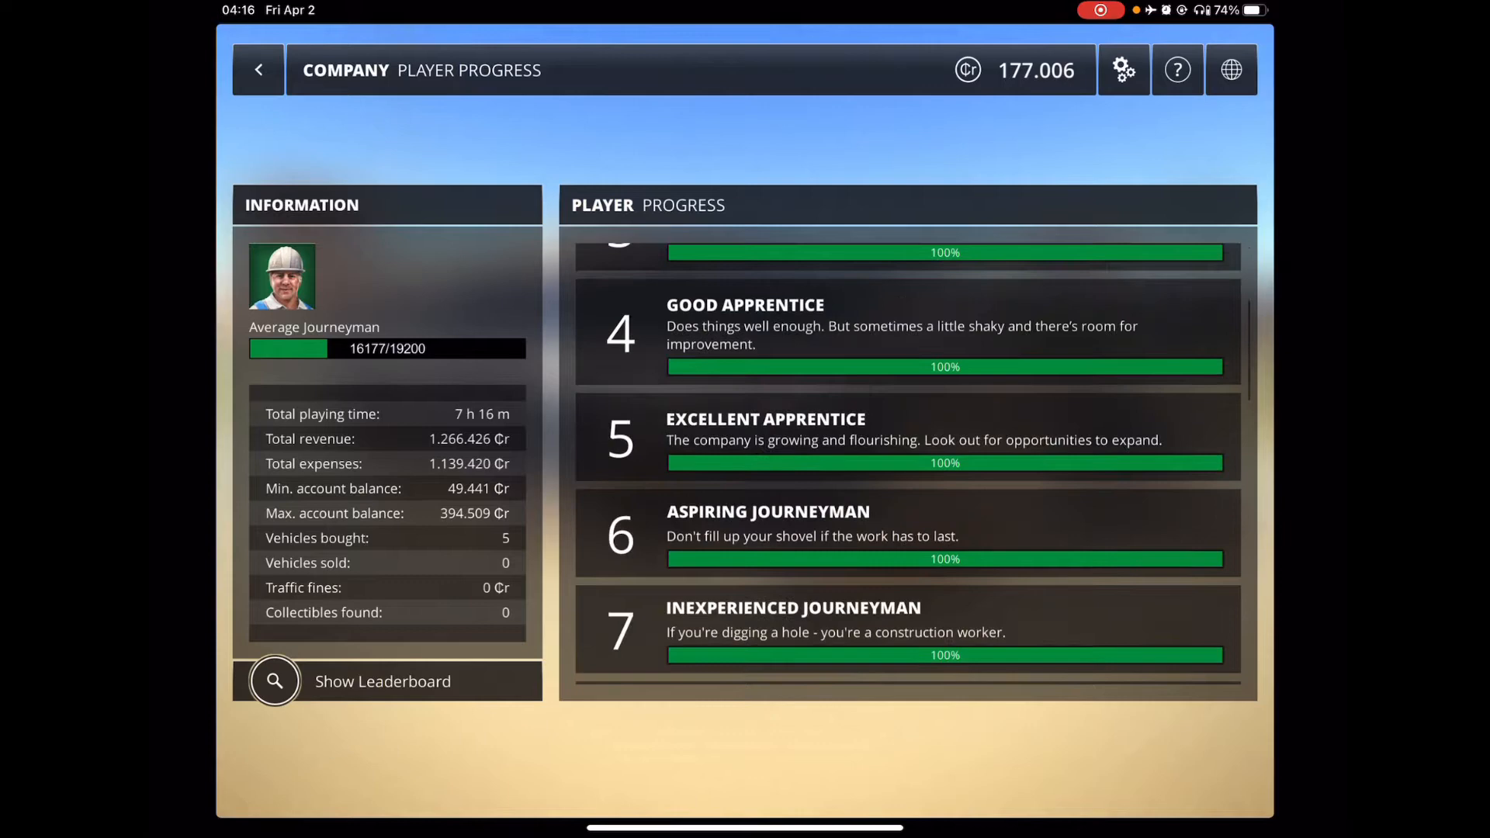
scroll(down, 3)
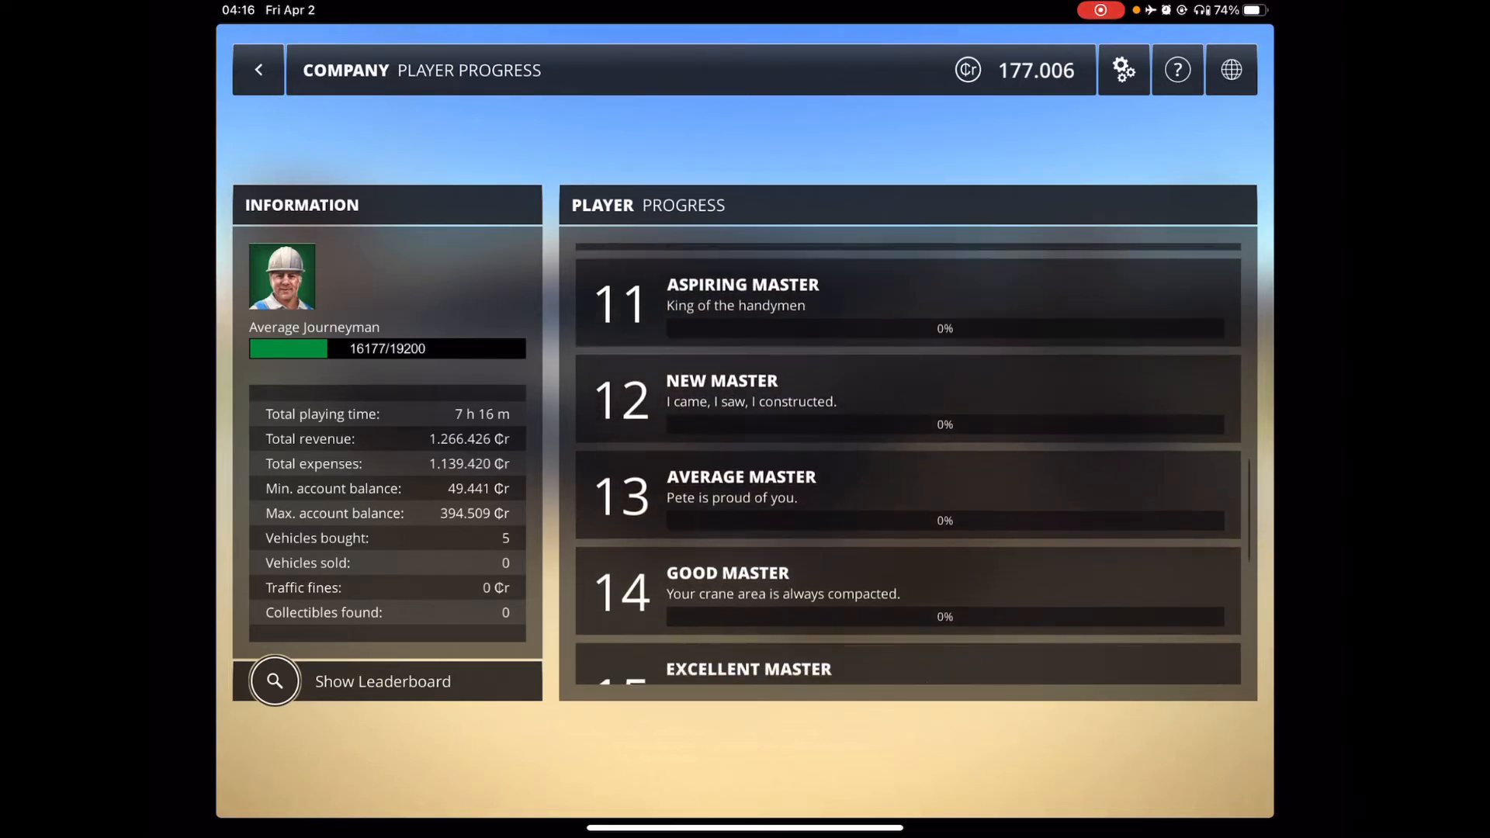
click(256, 70)
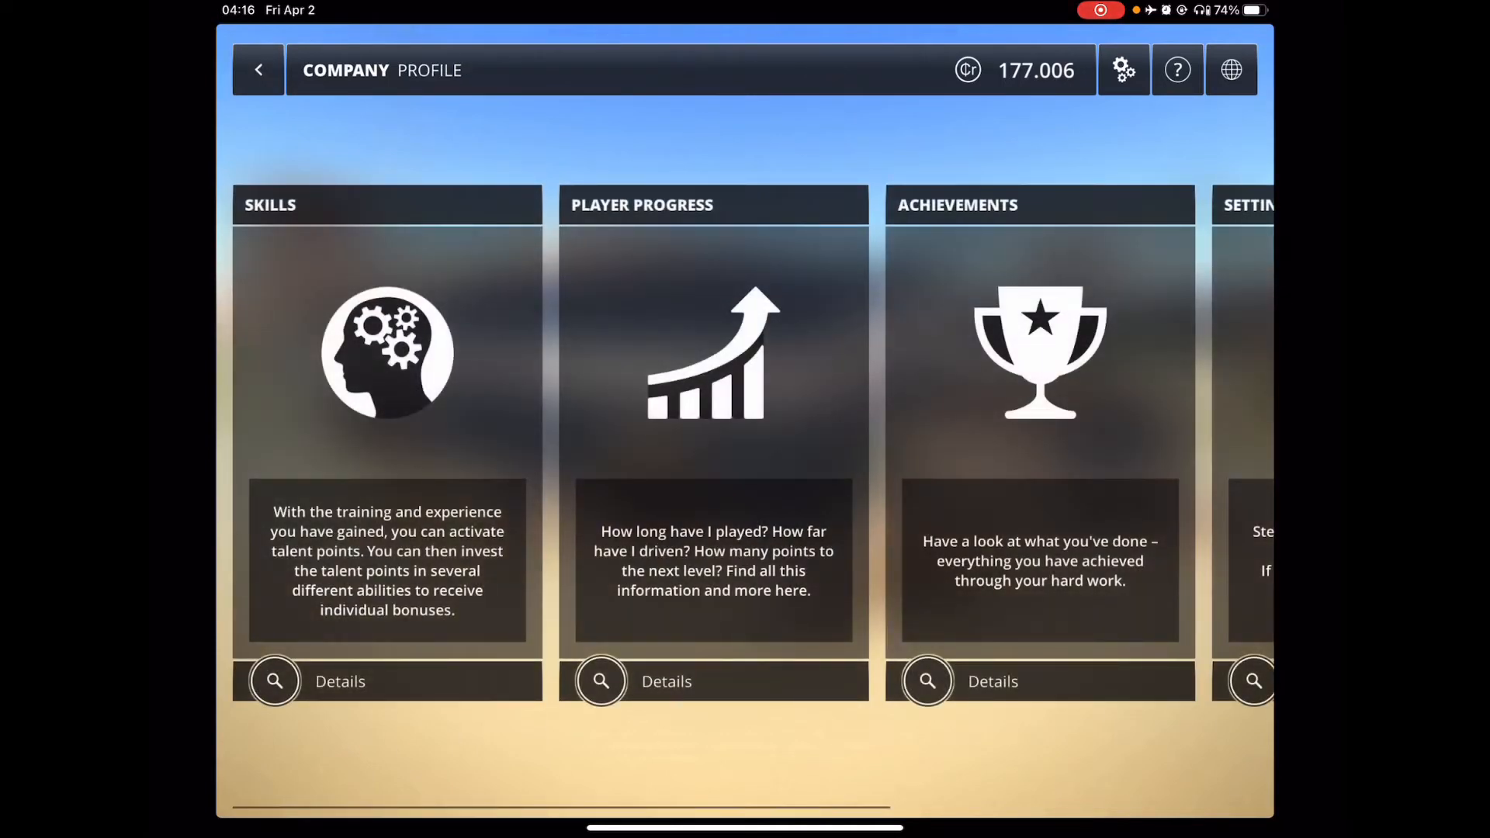
Step: Review the achievements list and return to the profile overview
click(927, 682)
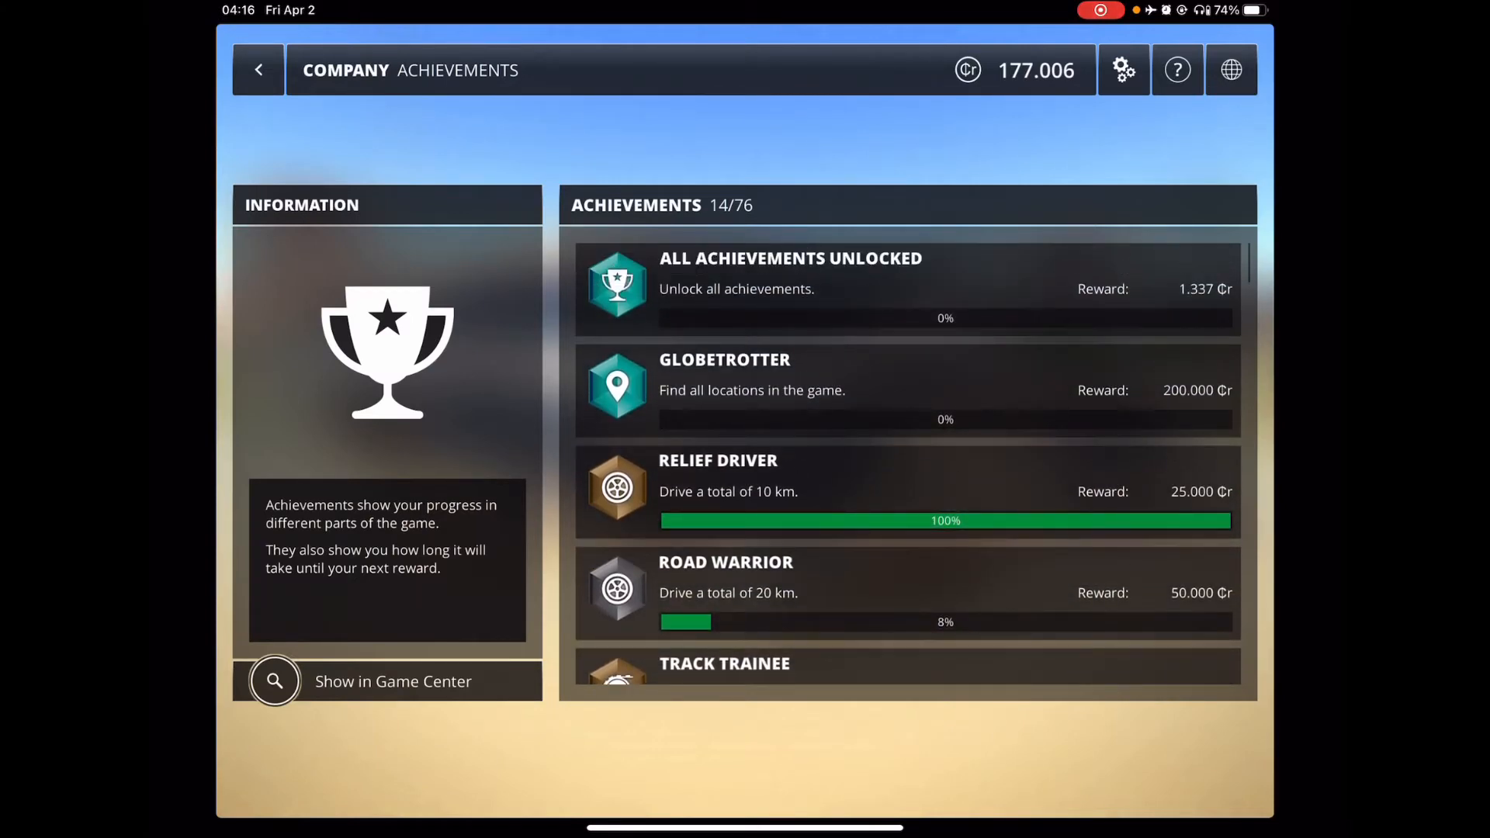
click(258, 70)
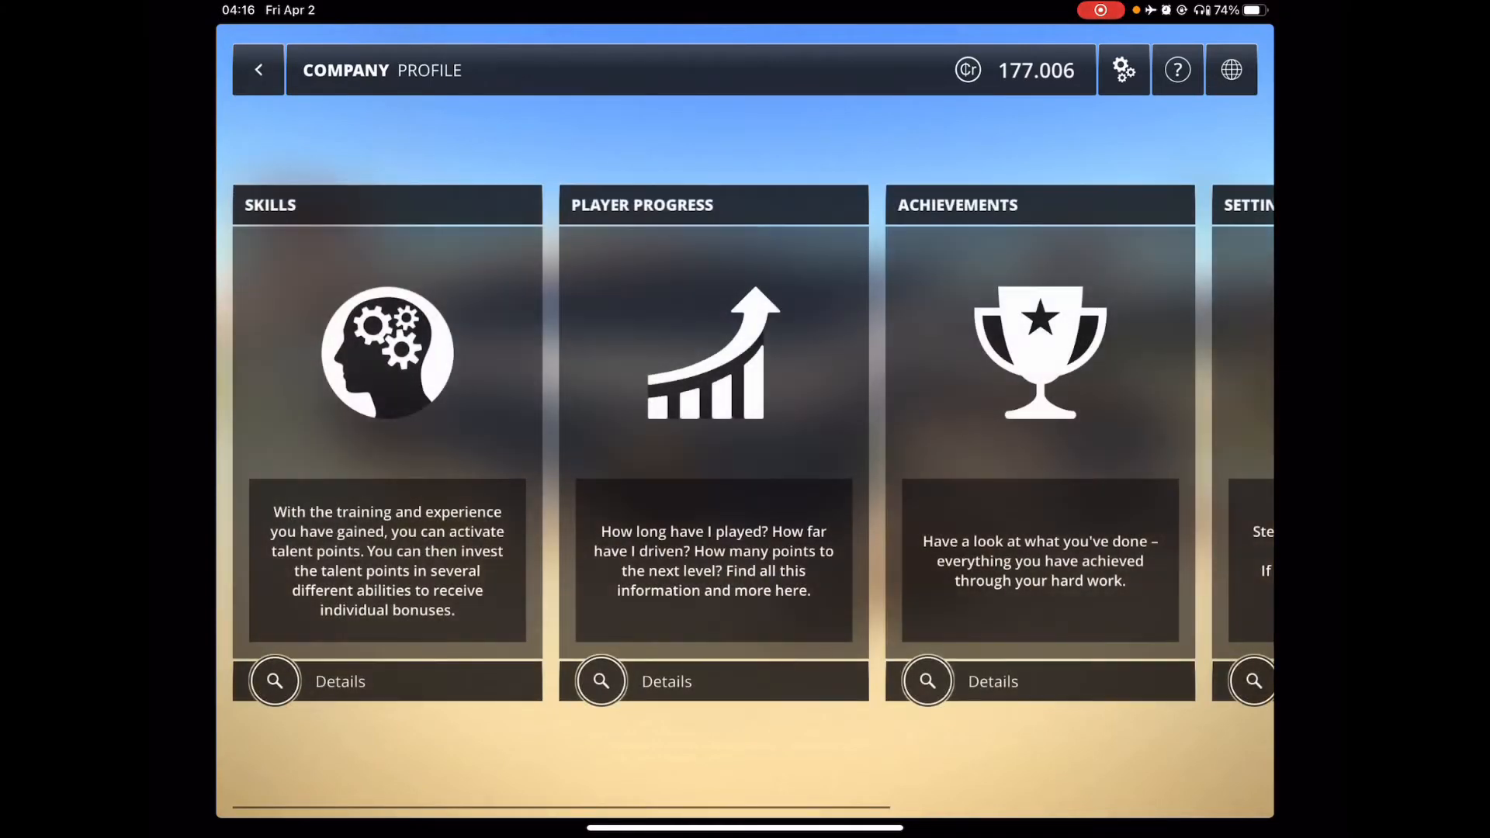
scroll(left, 3)
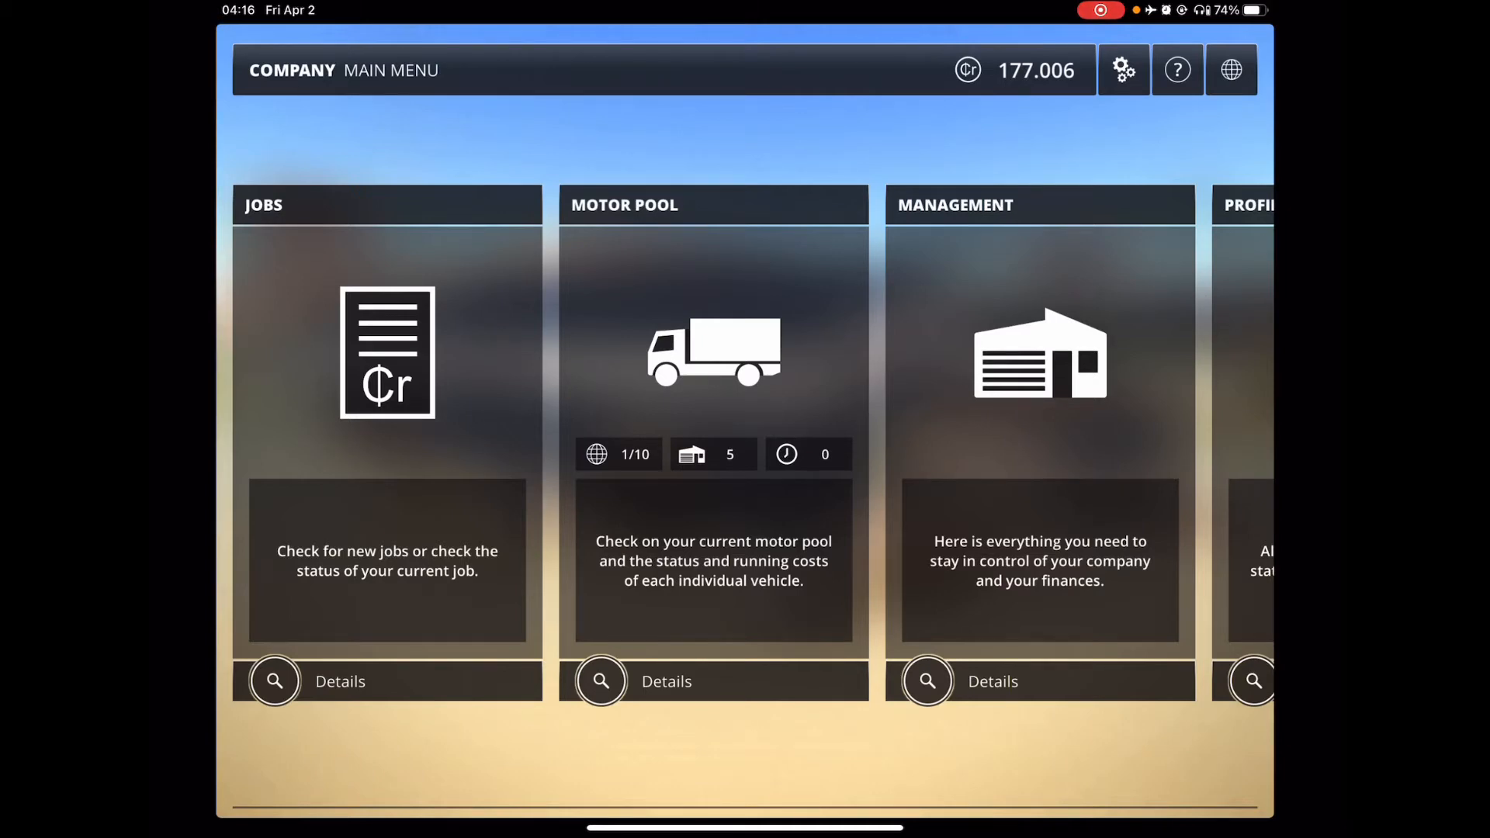
Step: Check the home base extension information in company management
click(925, 681)
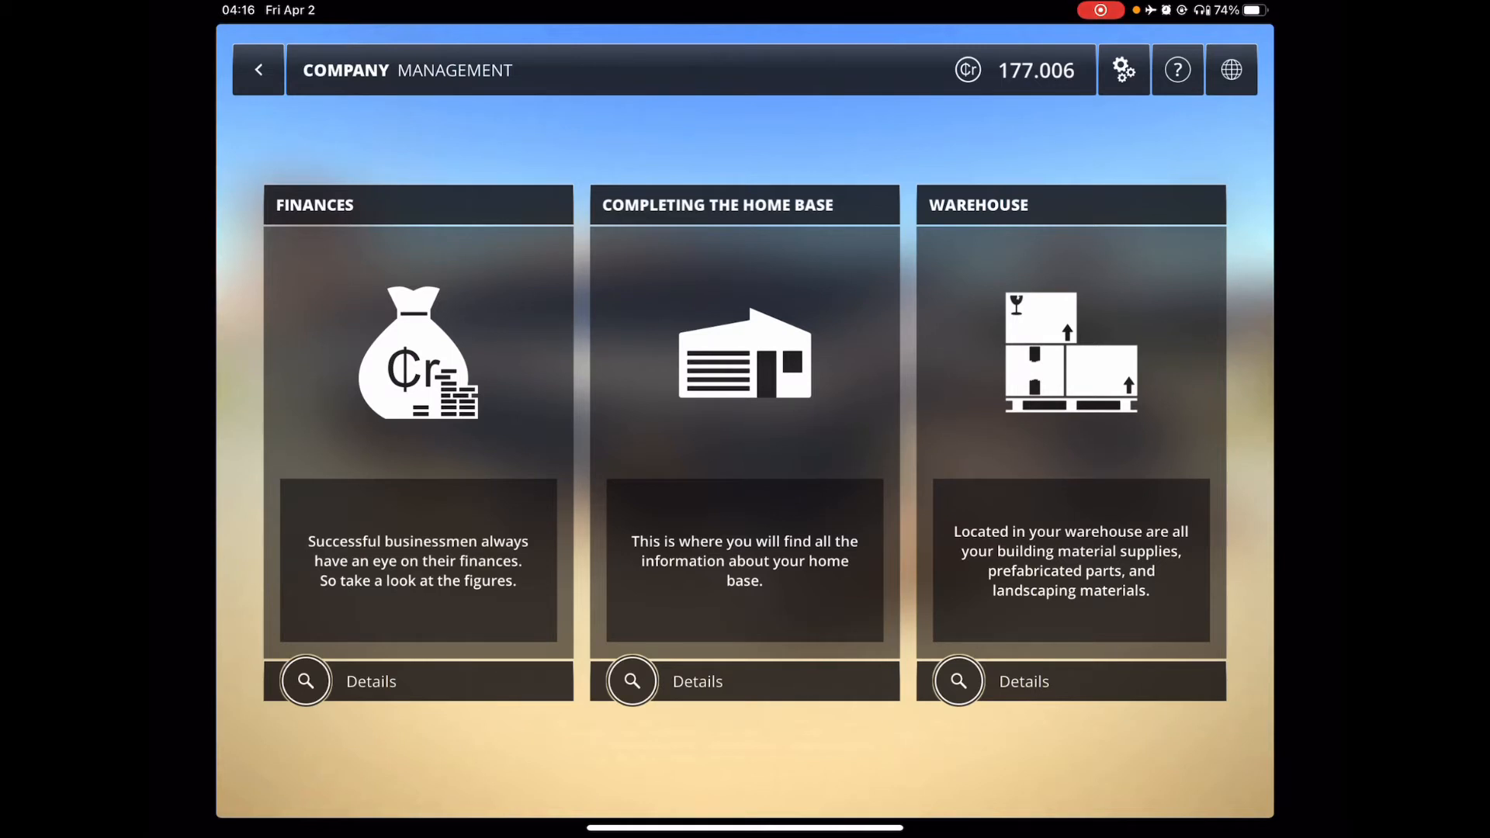
click(632, 681)
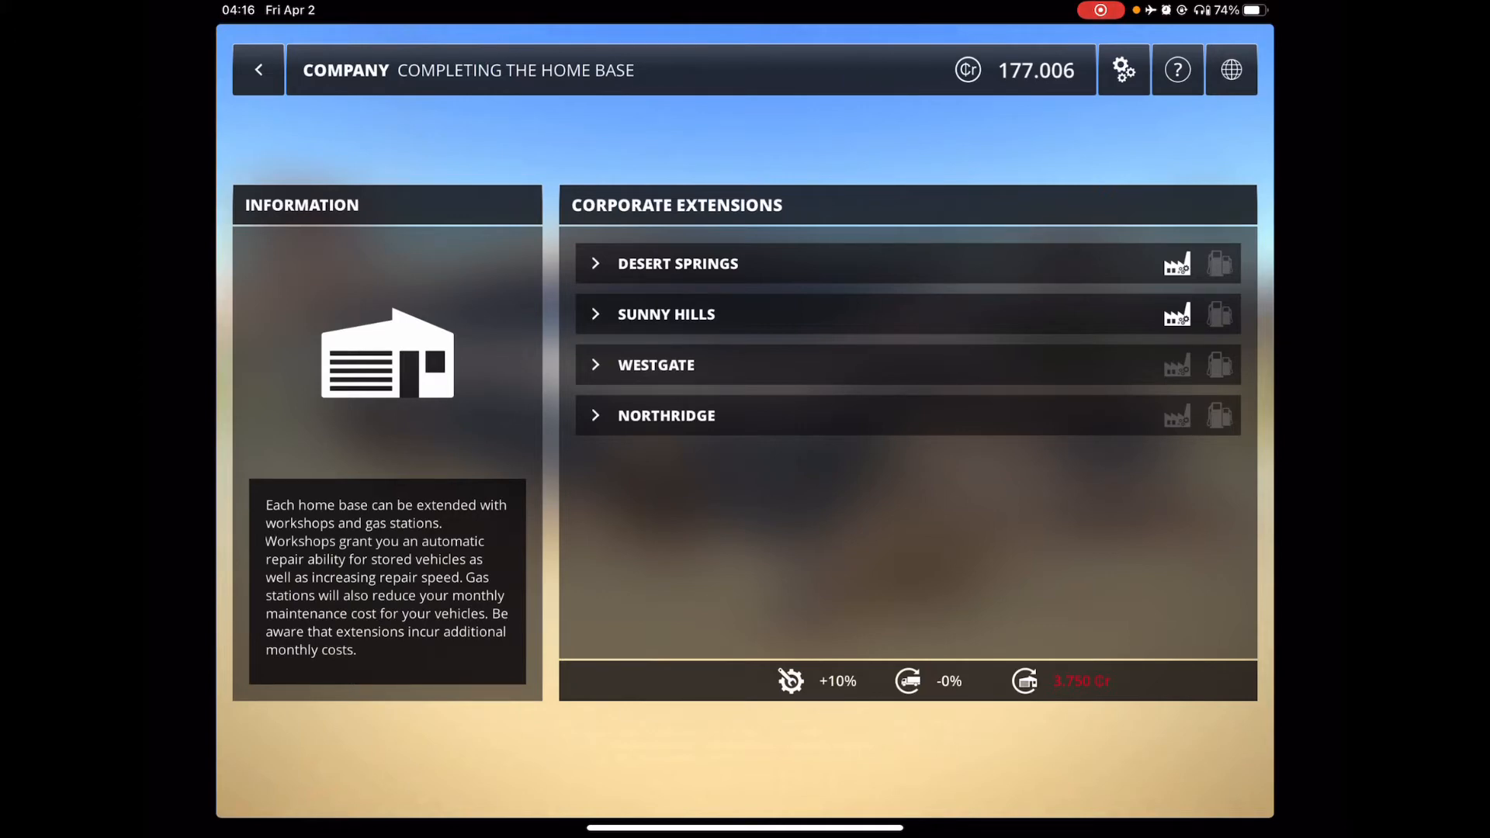
click(256, 70)
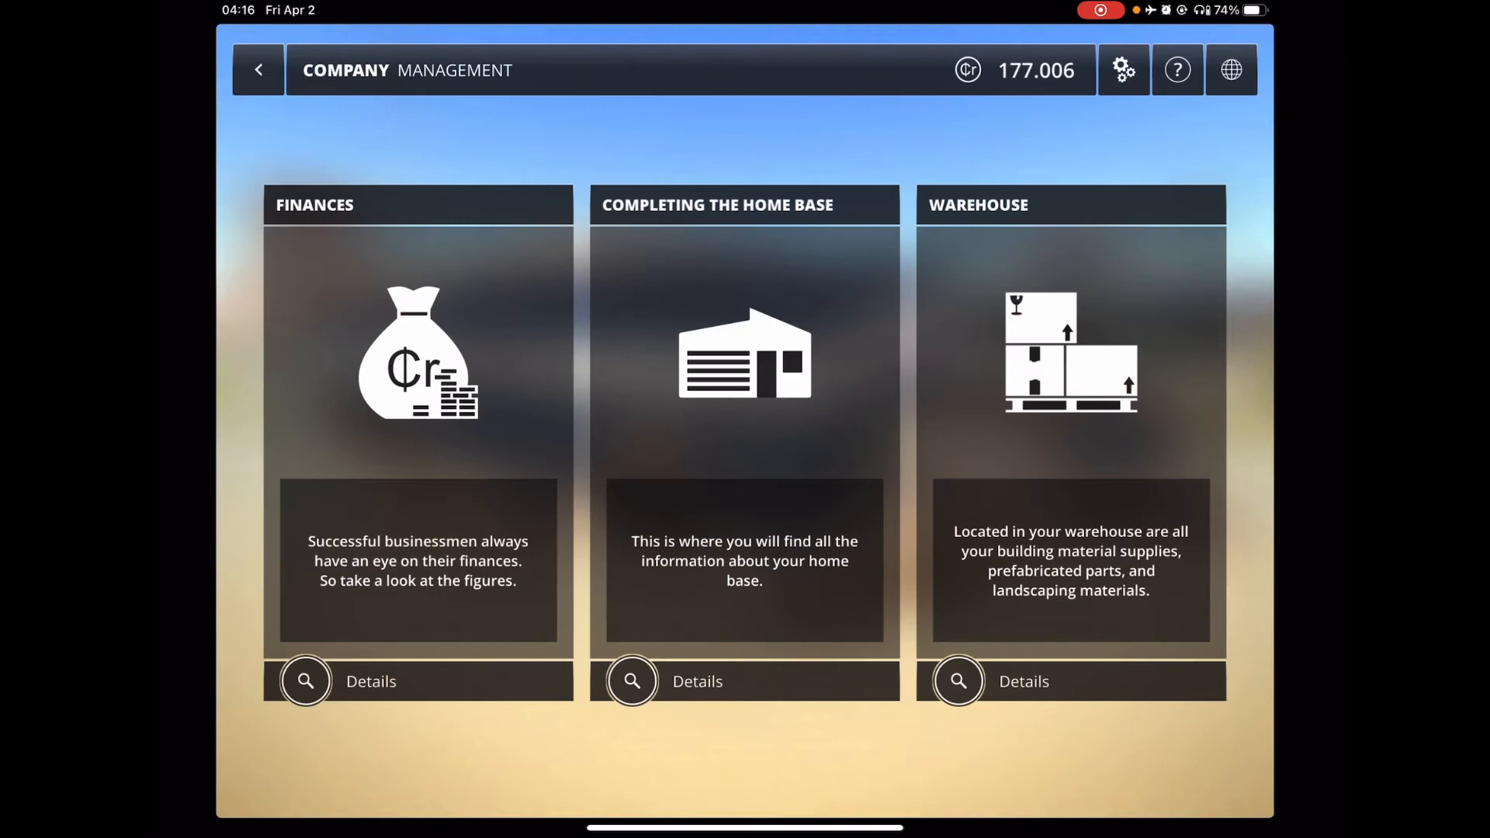
Step: Check the empty warehouse stock, acknowledge the notice, and return to the company main menu
click(958, 682)
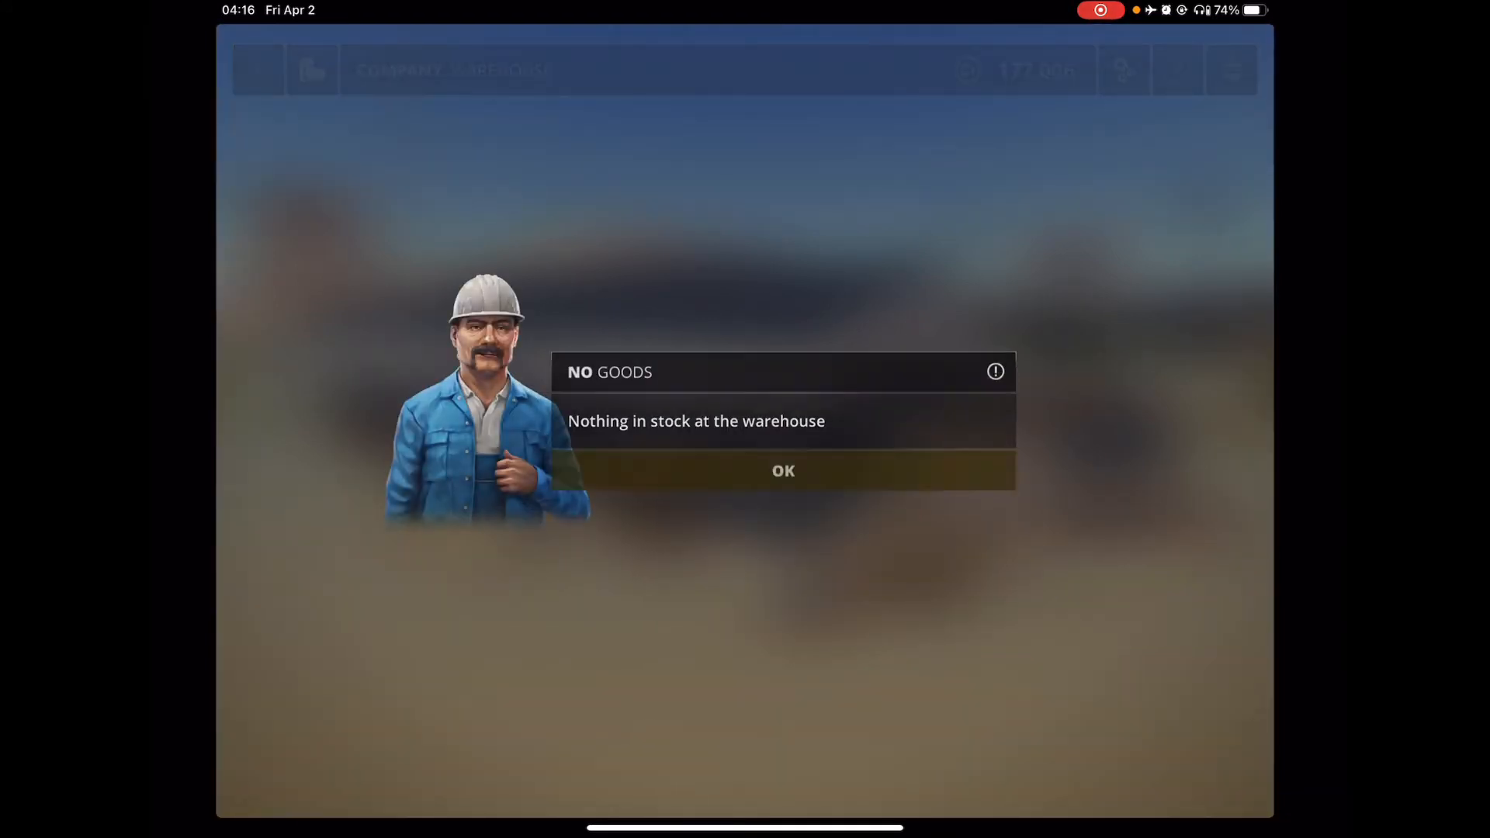
click(782, 471)
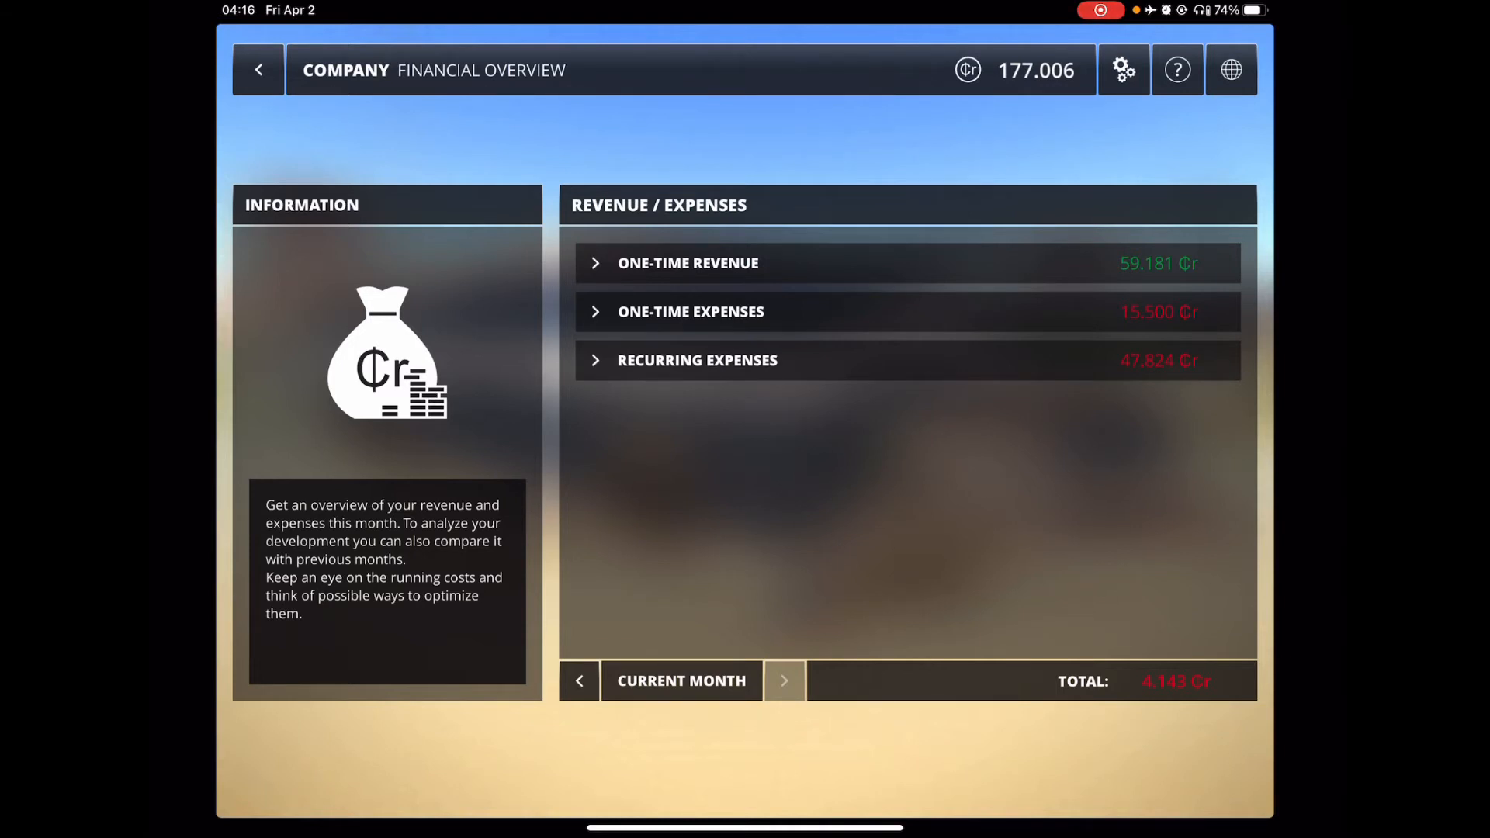
click(784, 681)
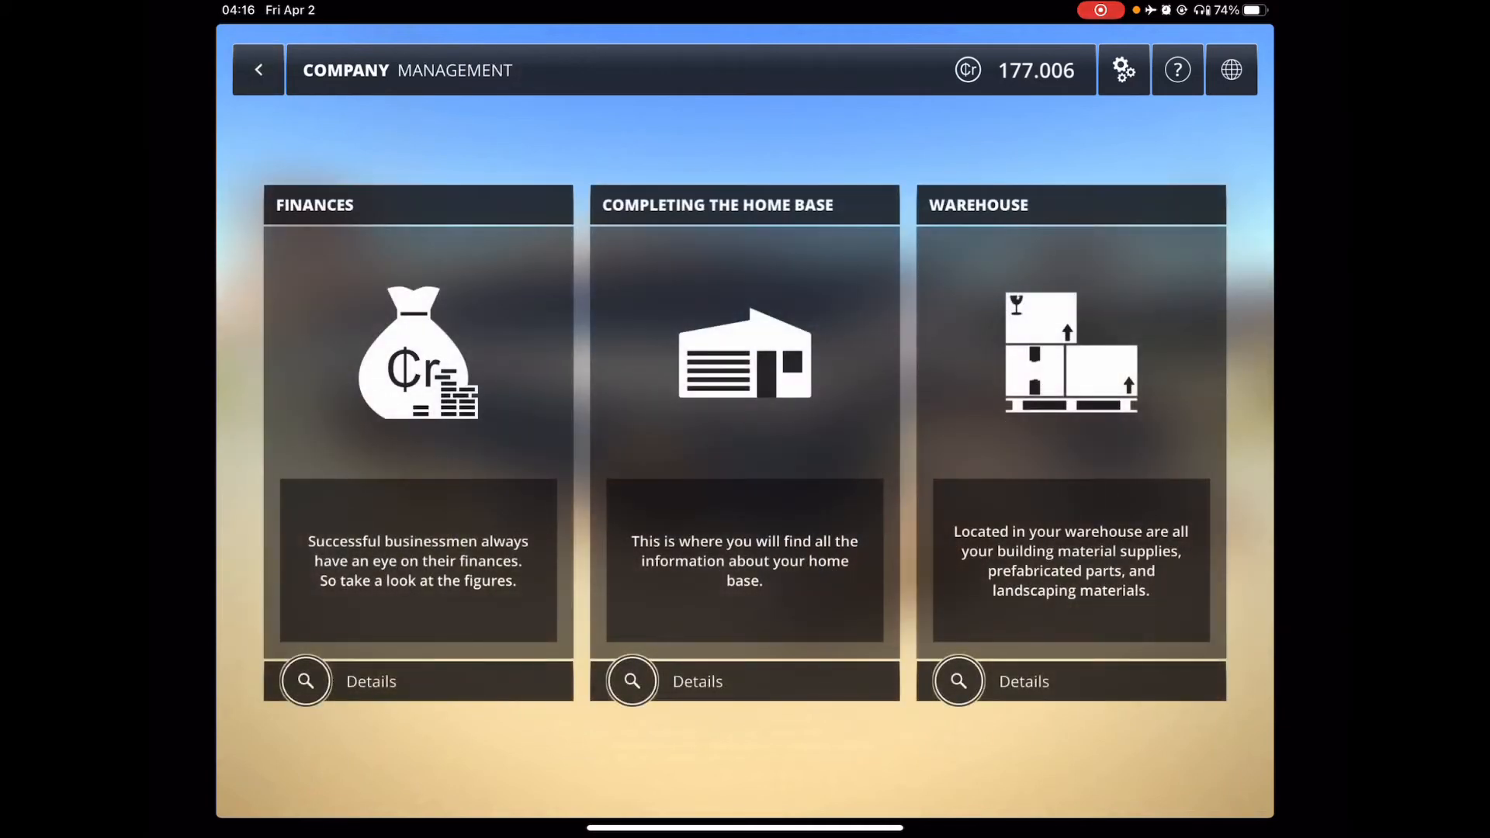
click(256, 70)
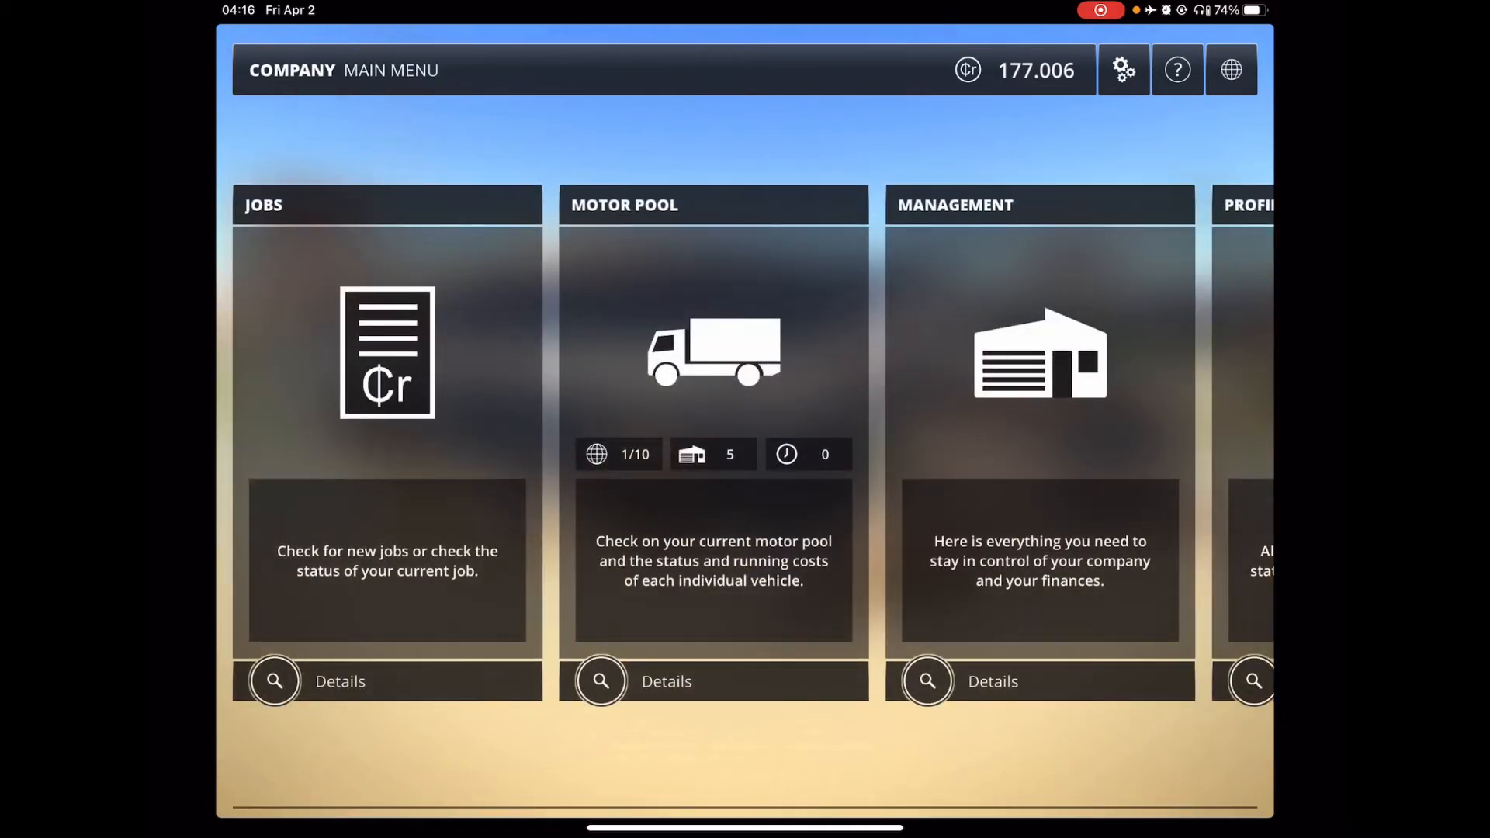
Step: Retrieve the Liebherr R 936 excavator from the vehicle hall via the motor pool
click(600, 680)
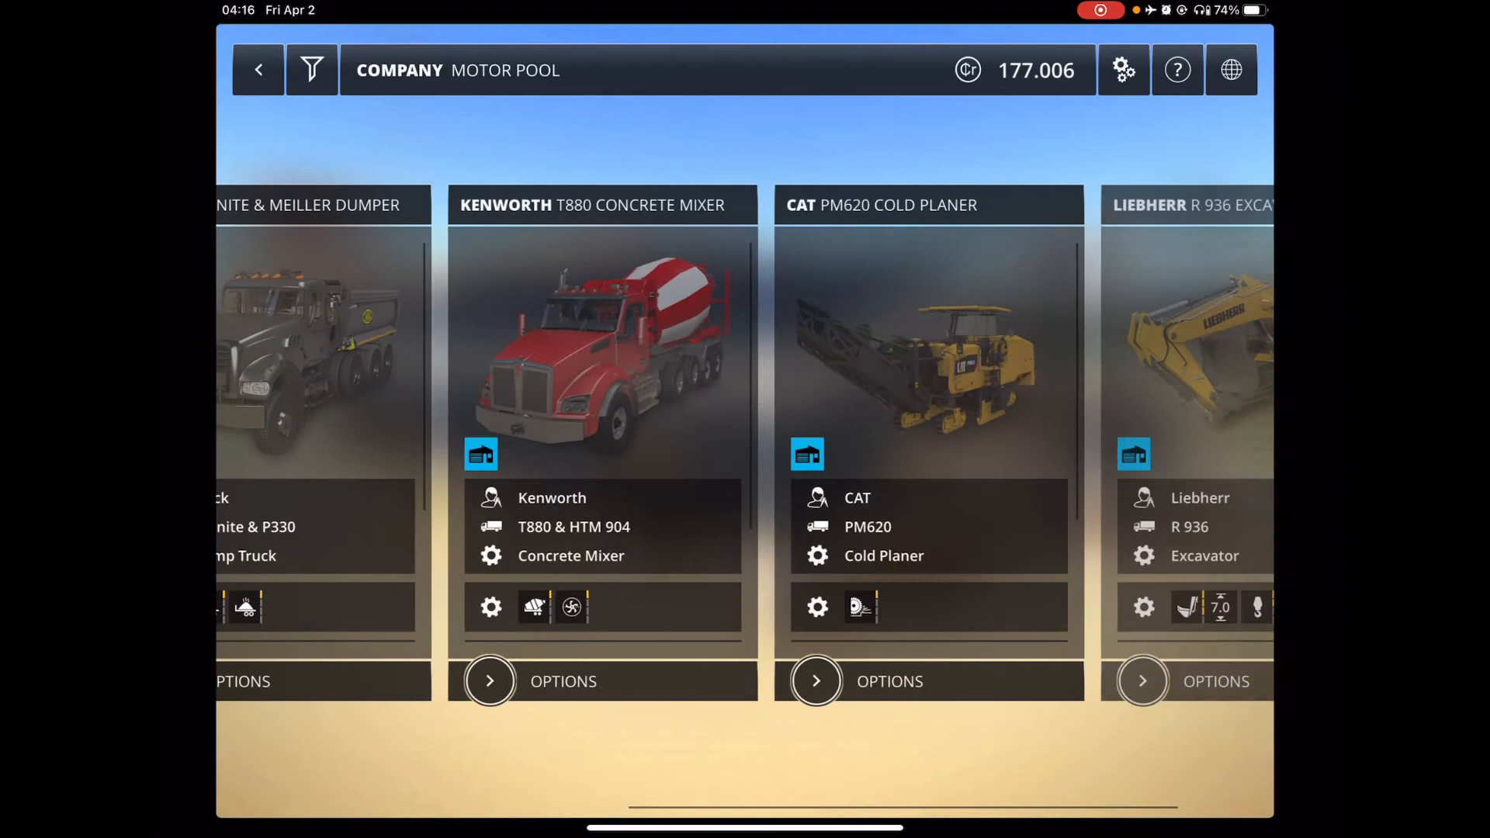
scroll(left, 3)
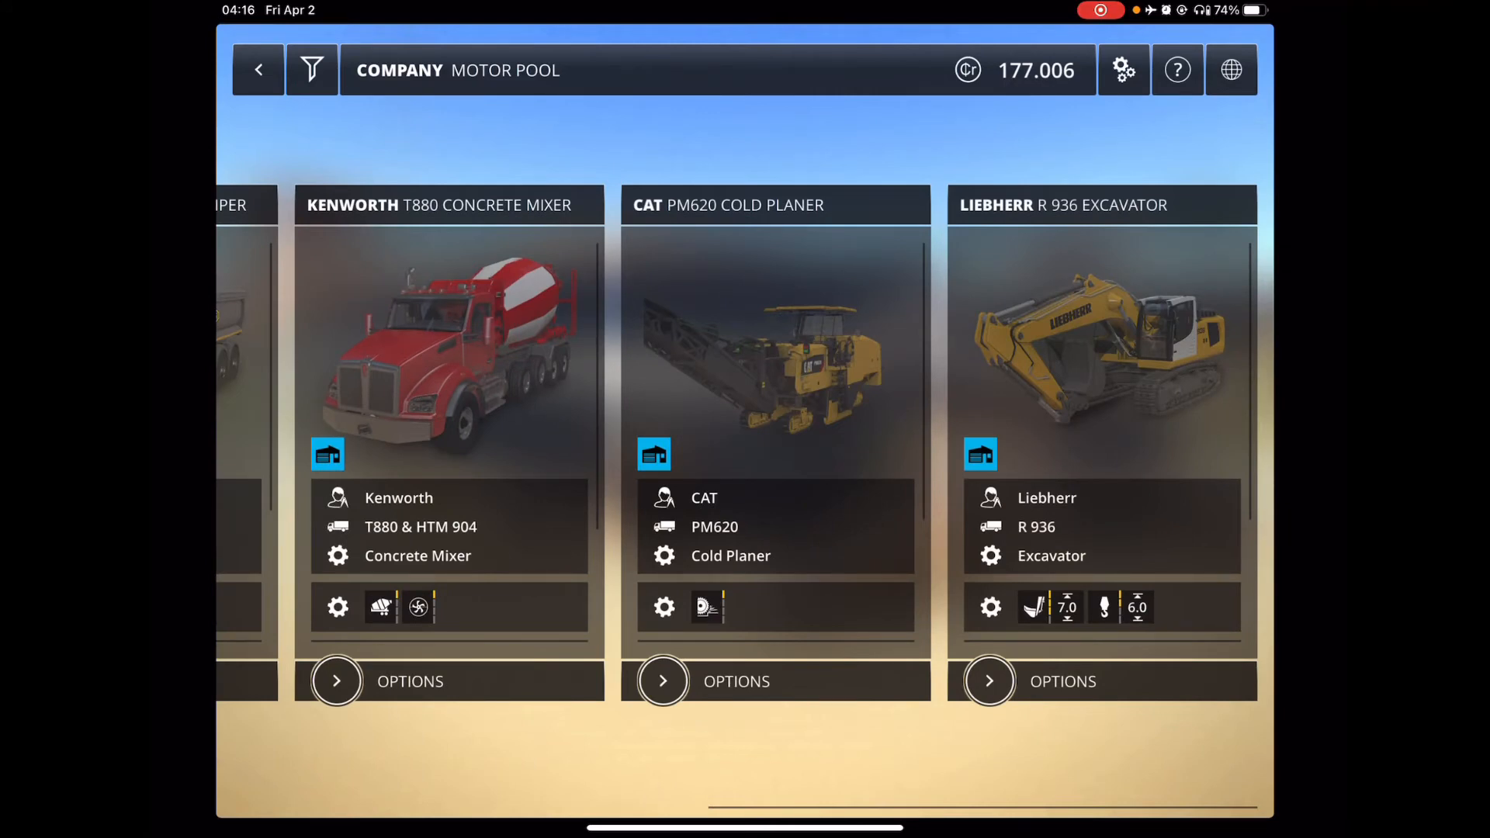
click(989, 681)
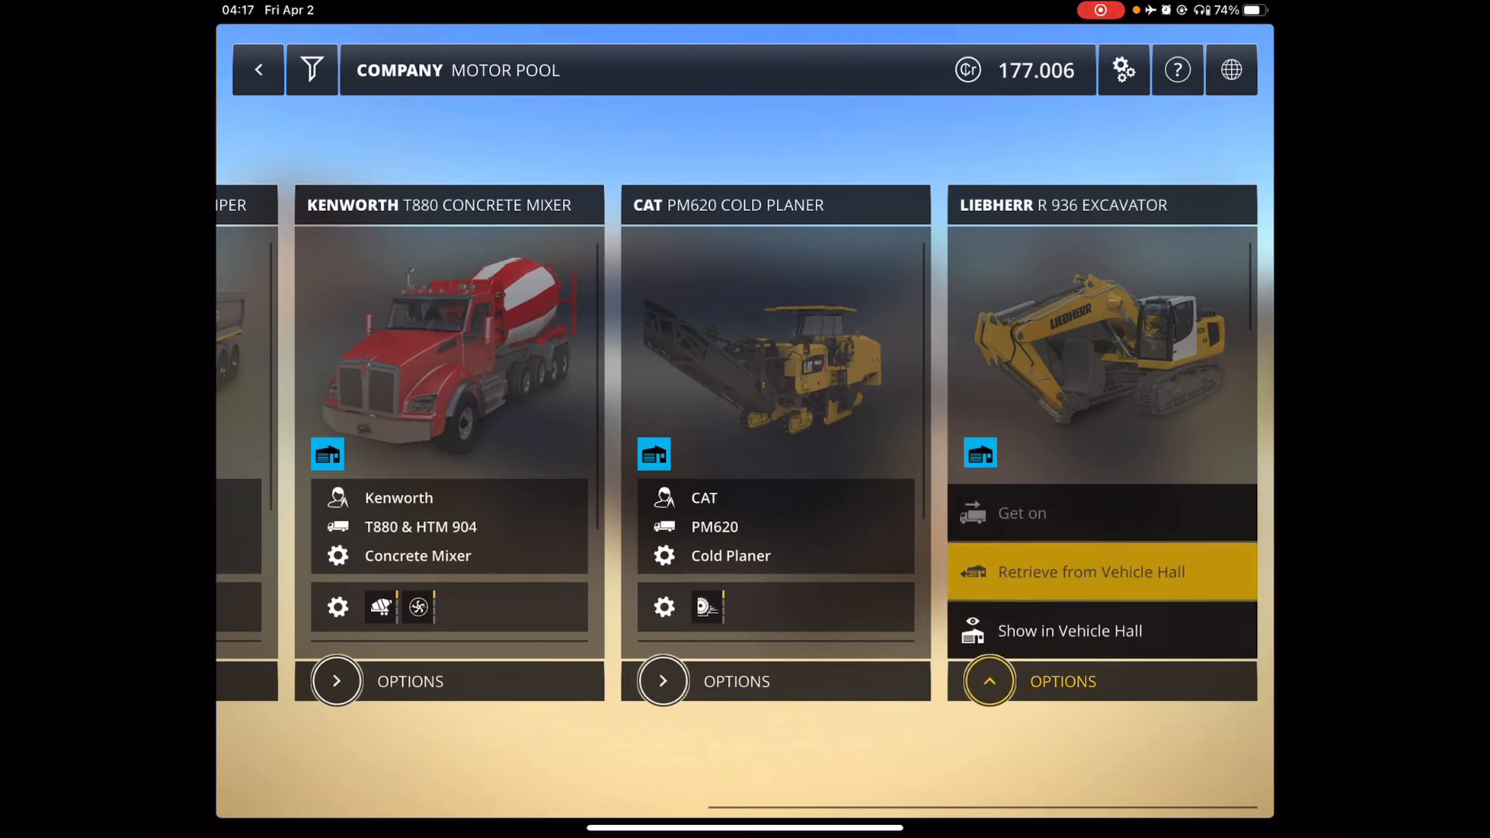
click(1092, 571)
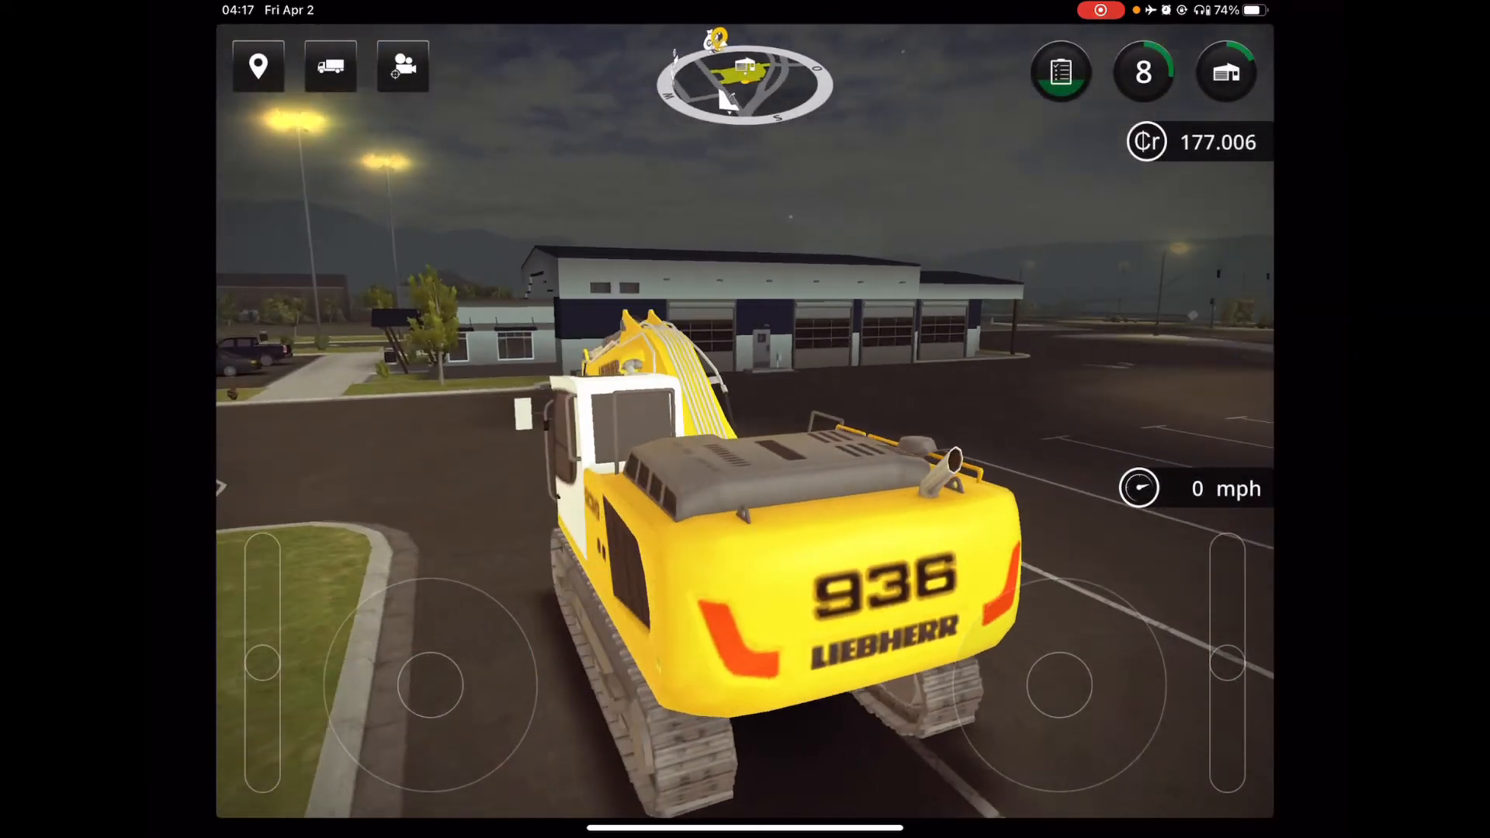
Step: Switch the excavator view to the tracking camera, then to the orbit camera
click(404, 67)
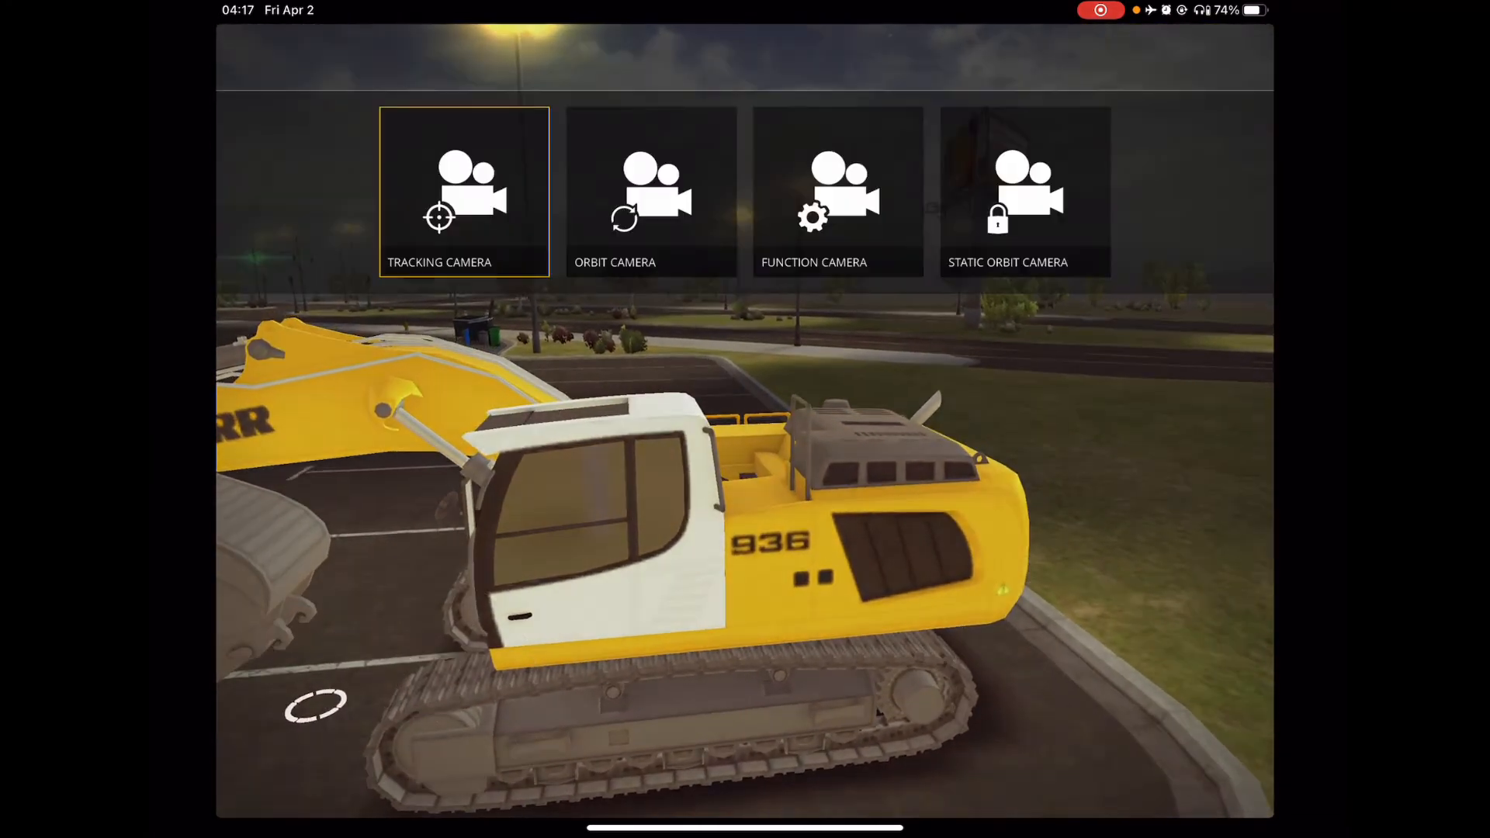
click(464, 191)
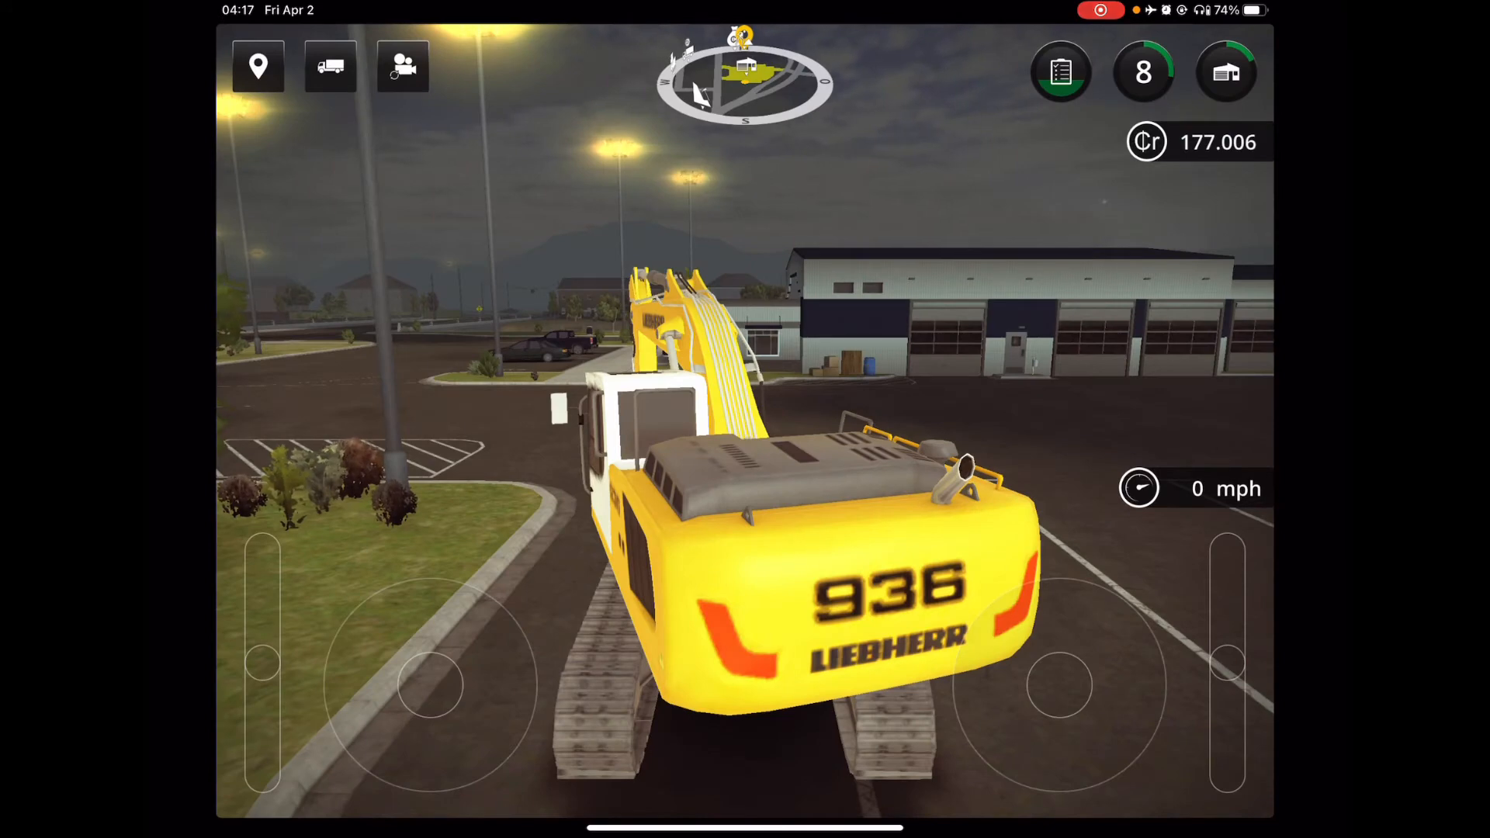
click(404, 67)
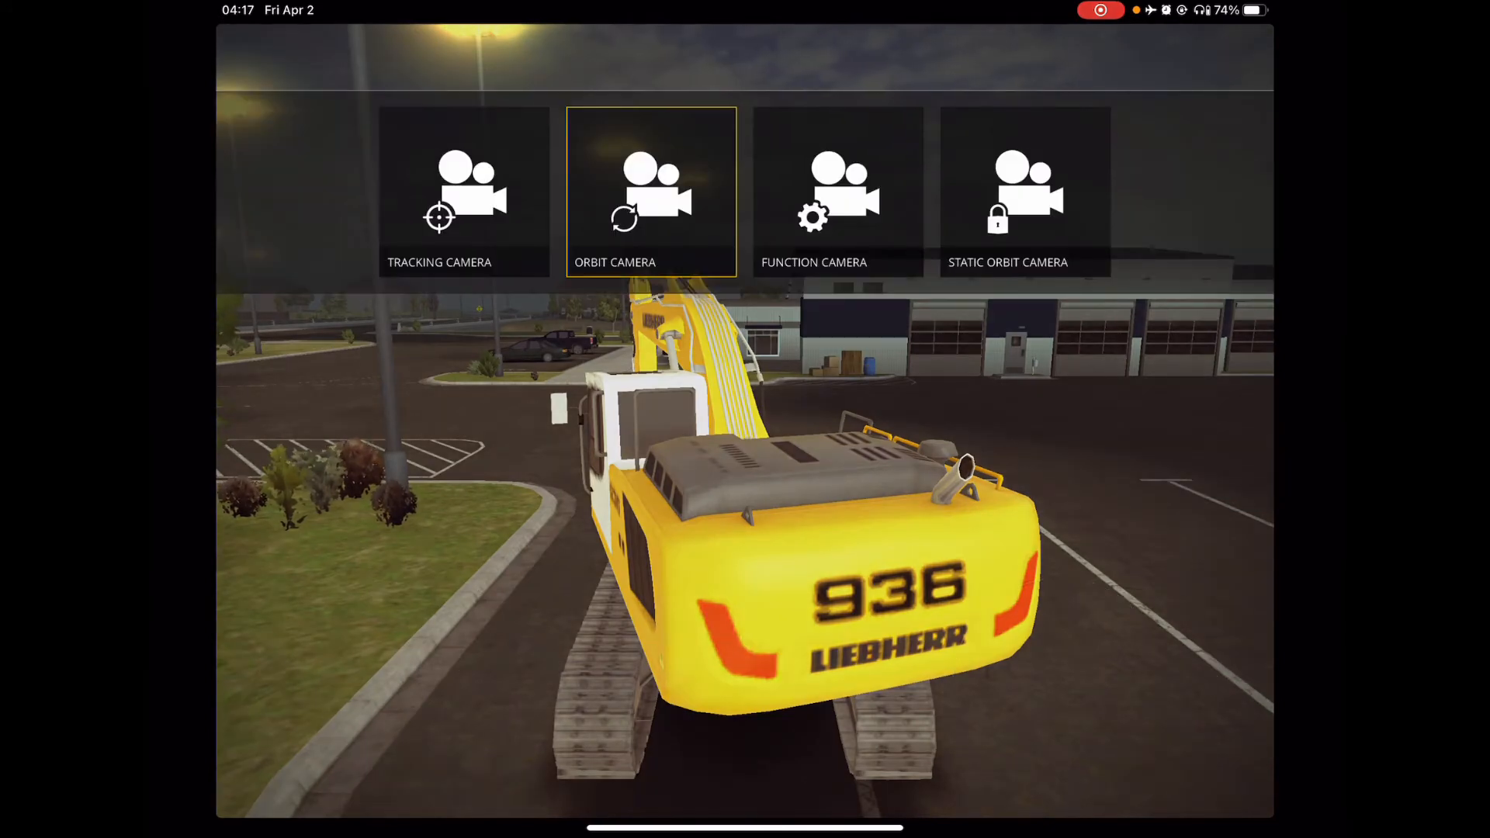
click(652, 190)
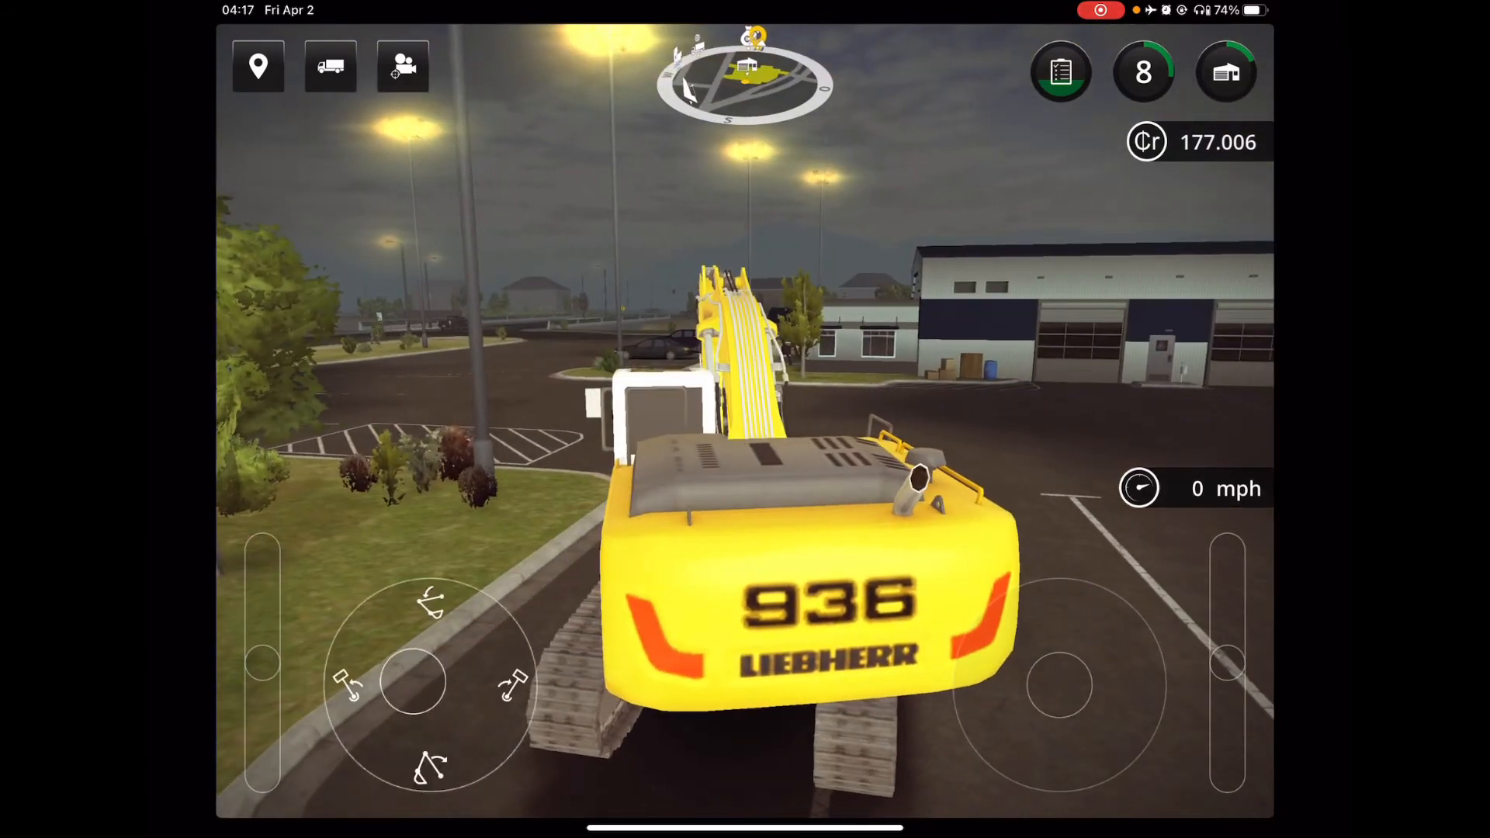
Step: Drive the excavator away from home base and check the Placing Objects task details
click(430, 609)
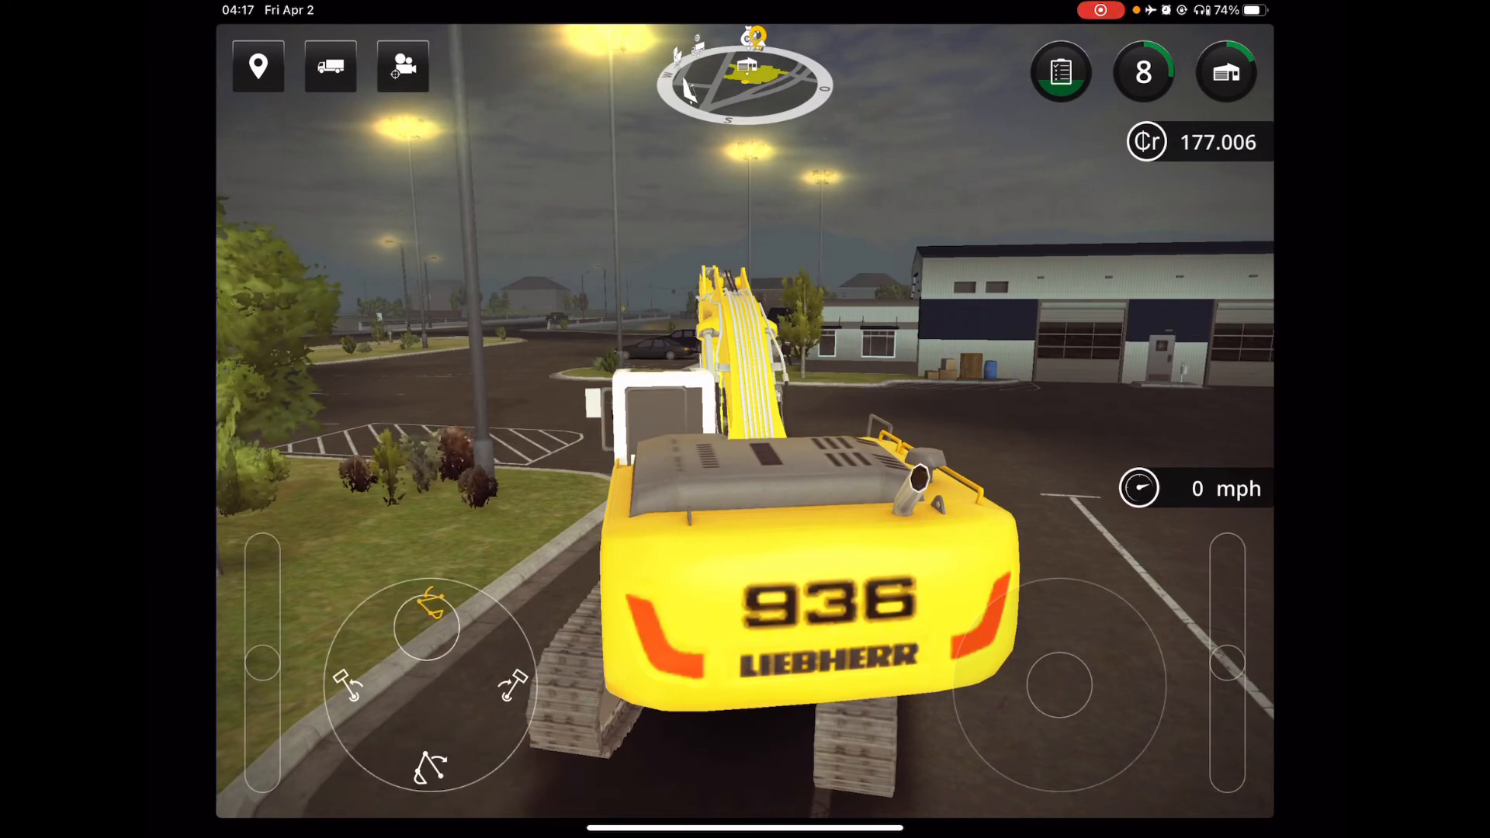
drag(434, 623, 434, 761)
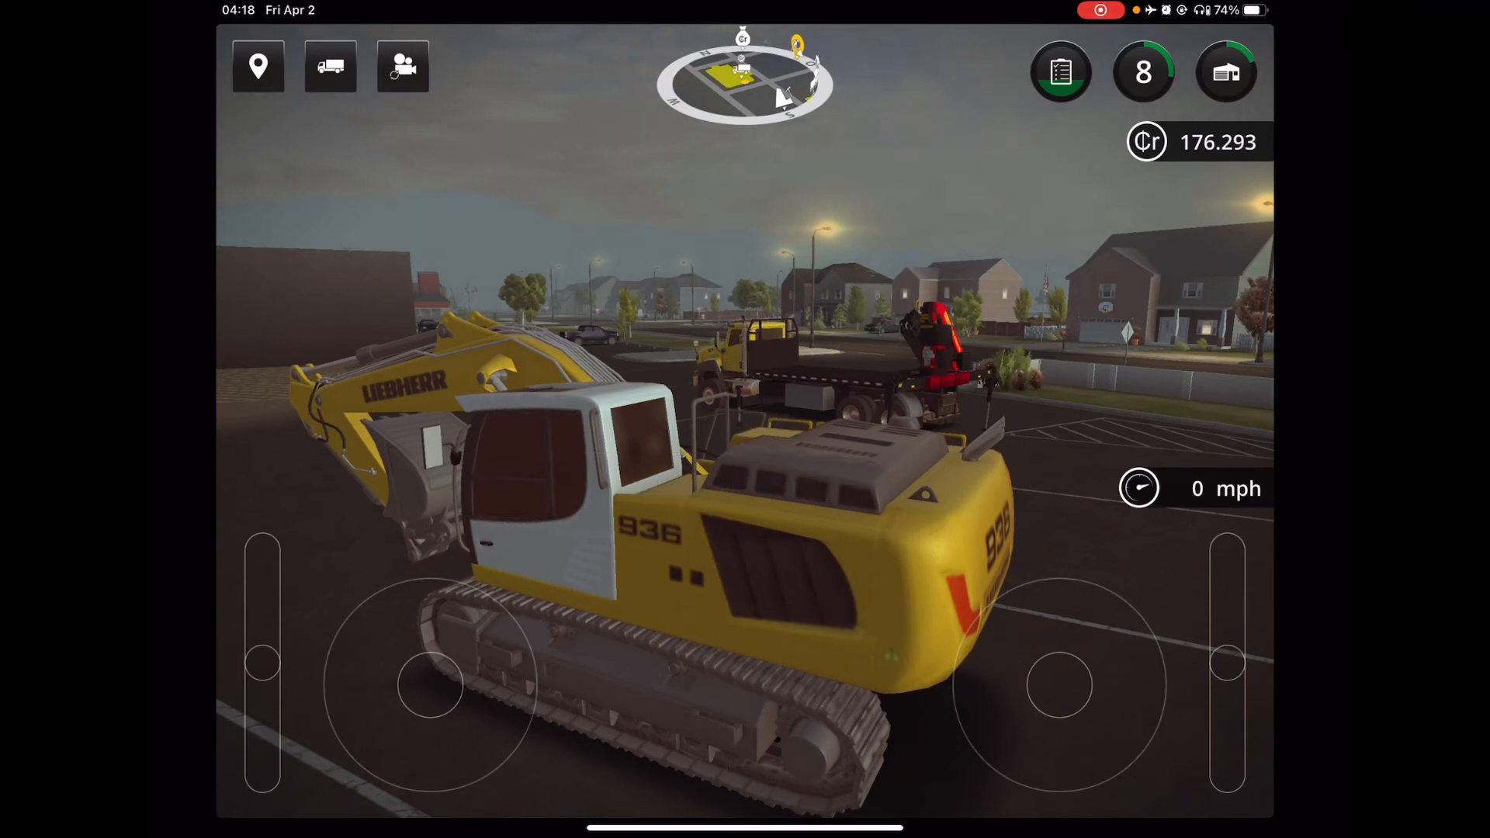
click(257, 67)
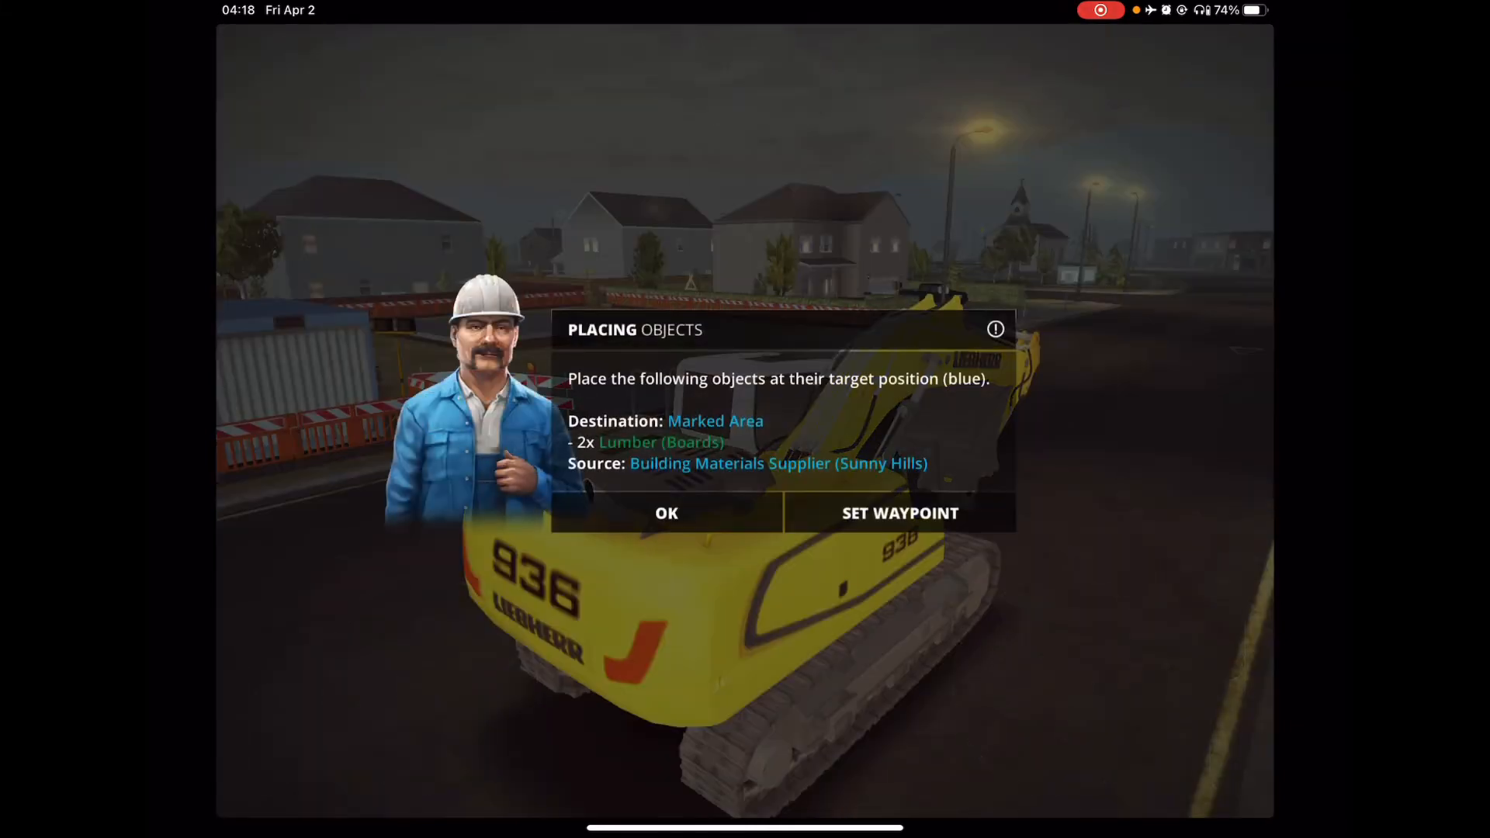
Step: Abort the Residential House with Driveway job and collect the rewards received
click(666, 513)
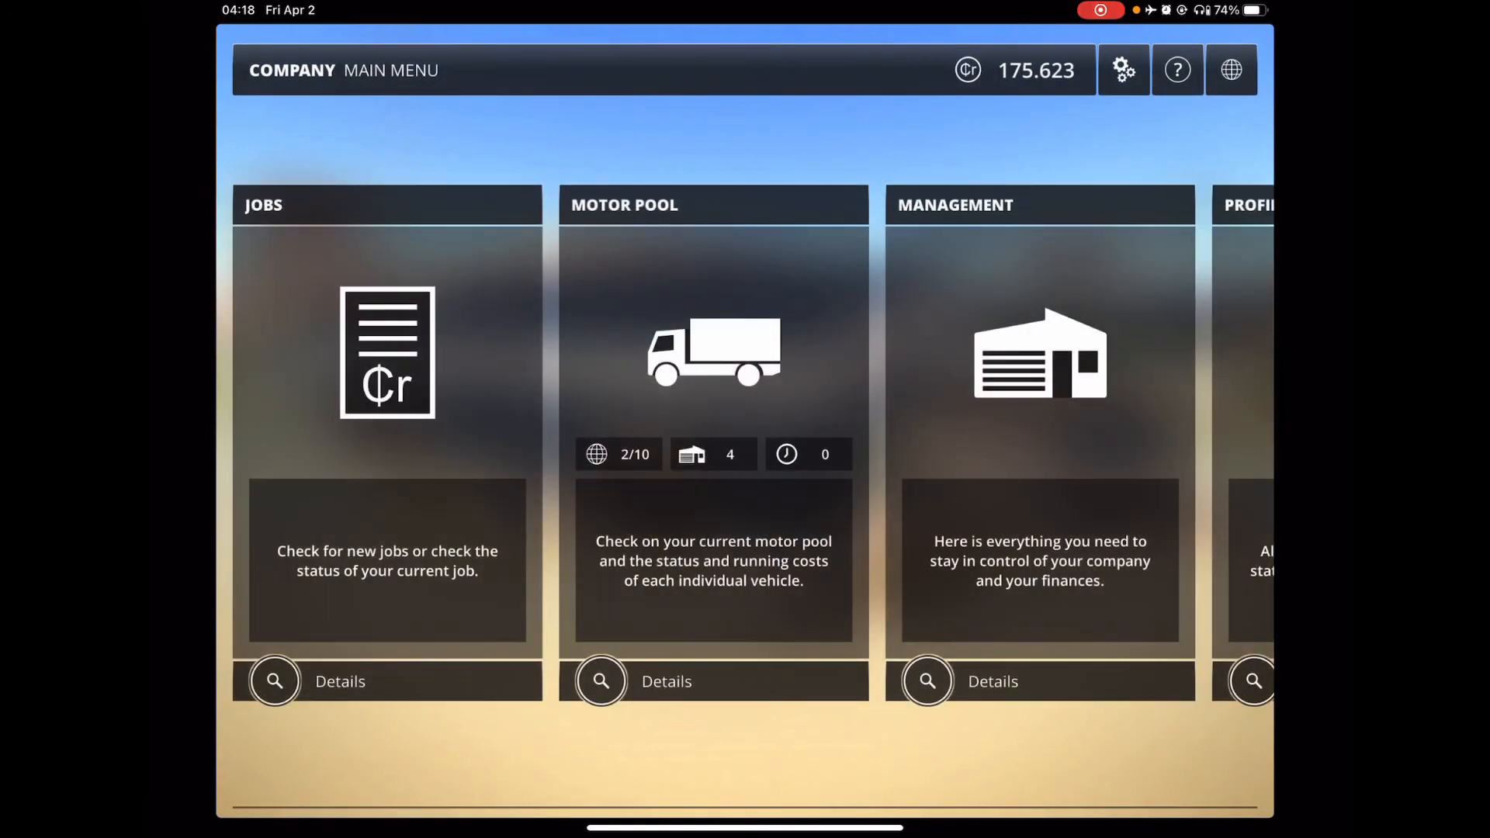
click(273, 680)
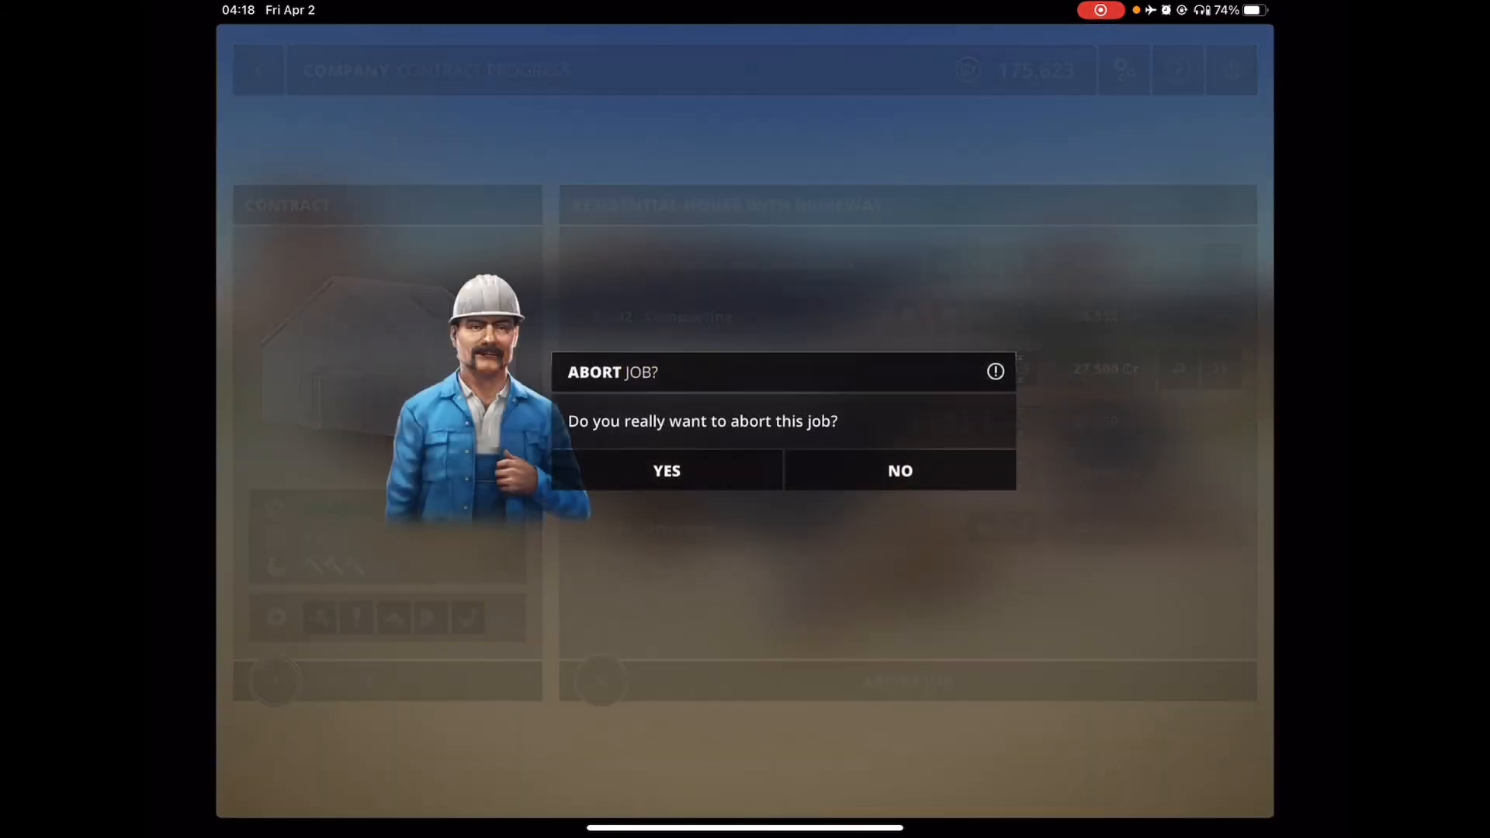
click(666, 471)
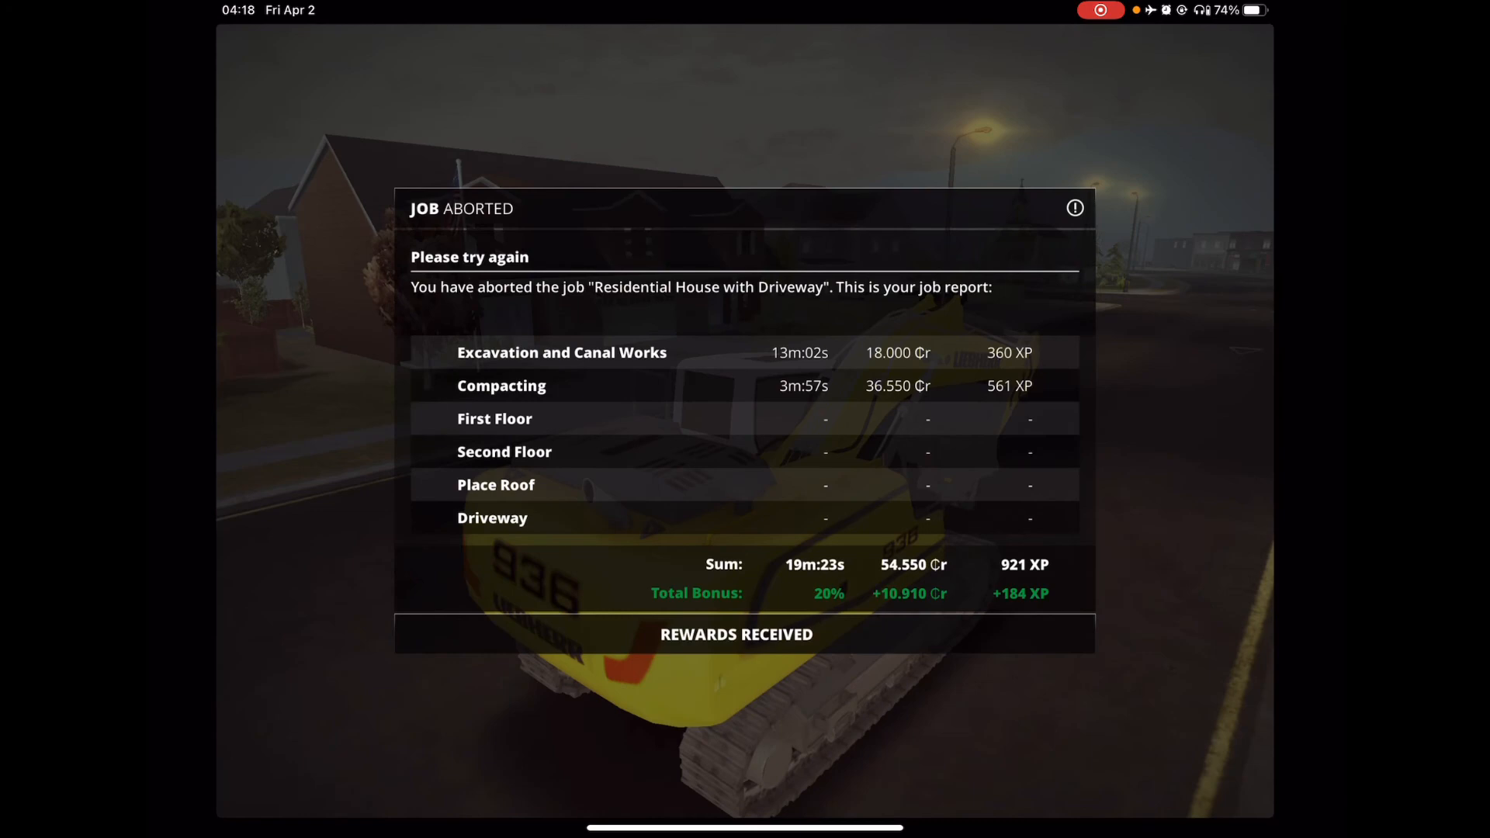
click(736, 634)
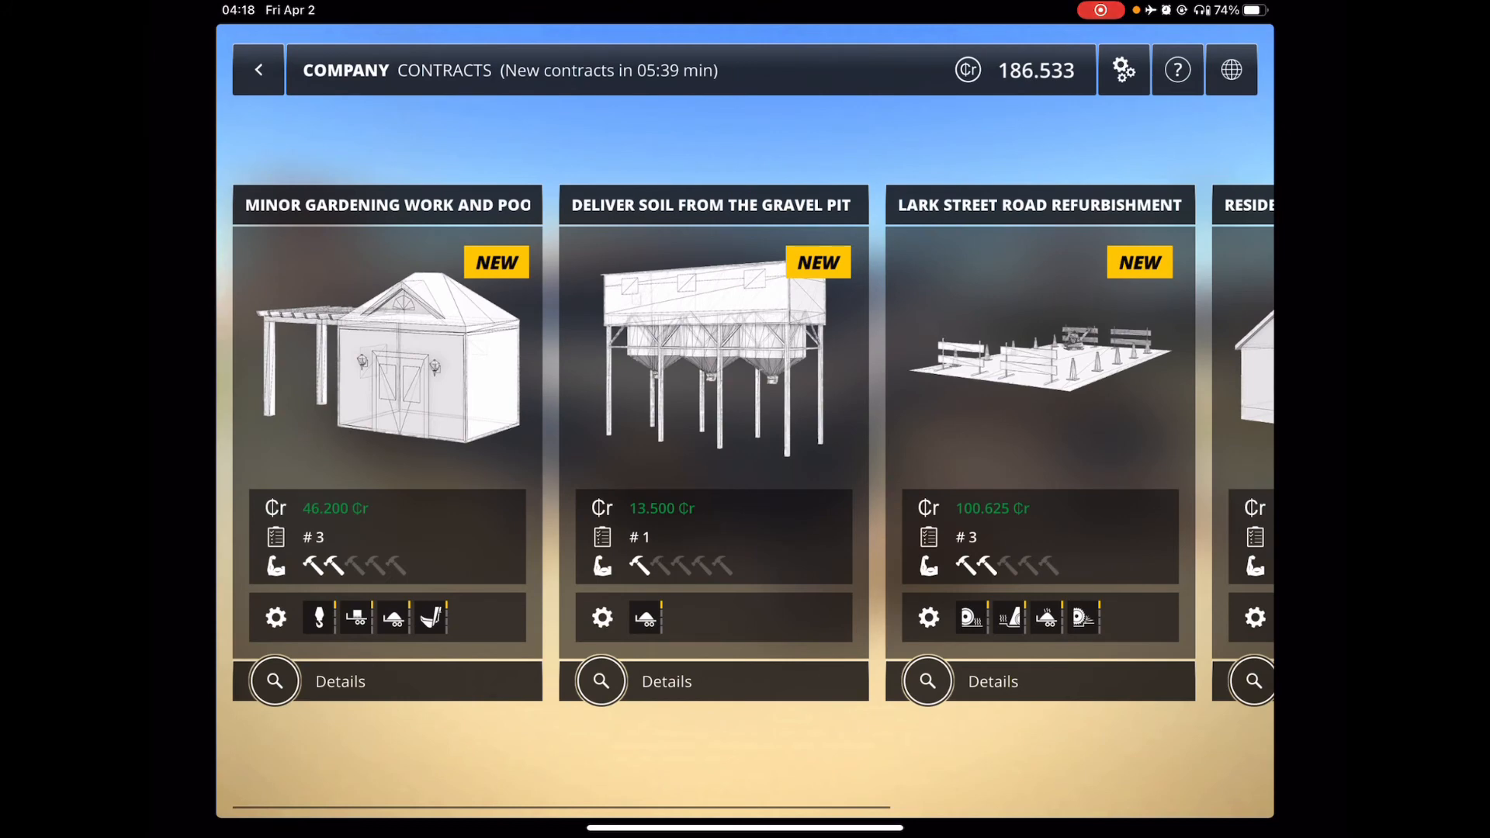
Step: Scroll through the new contracts list, then back out through Jobs to the main menu
scroll(left, 3)
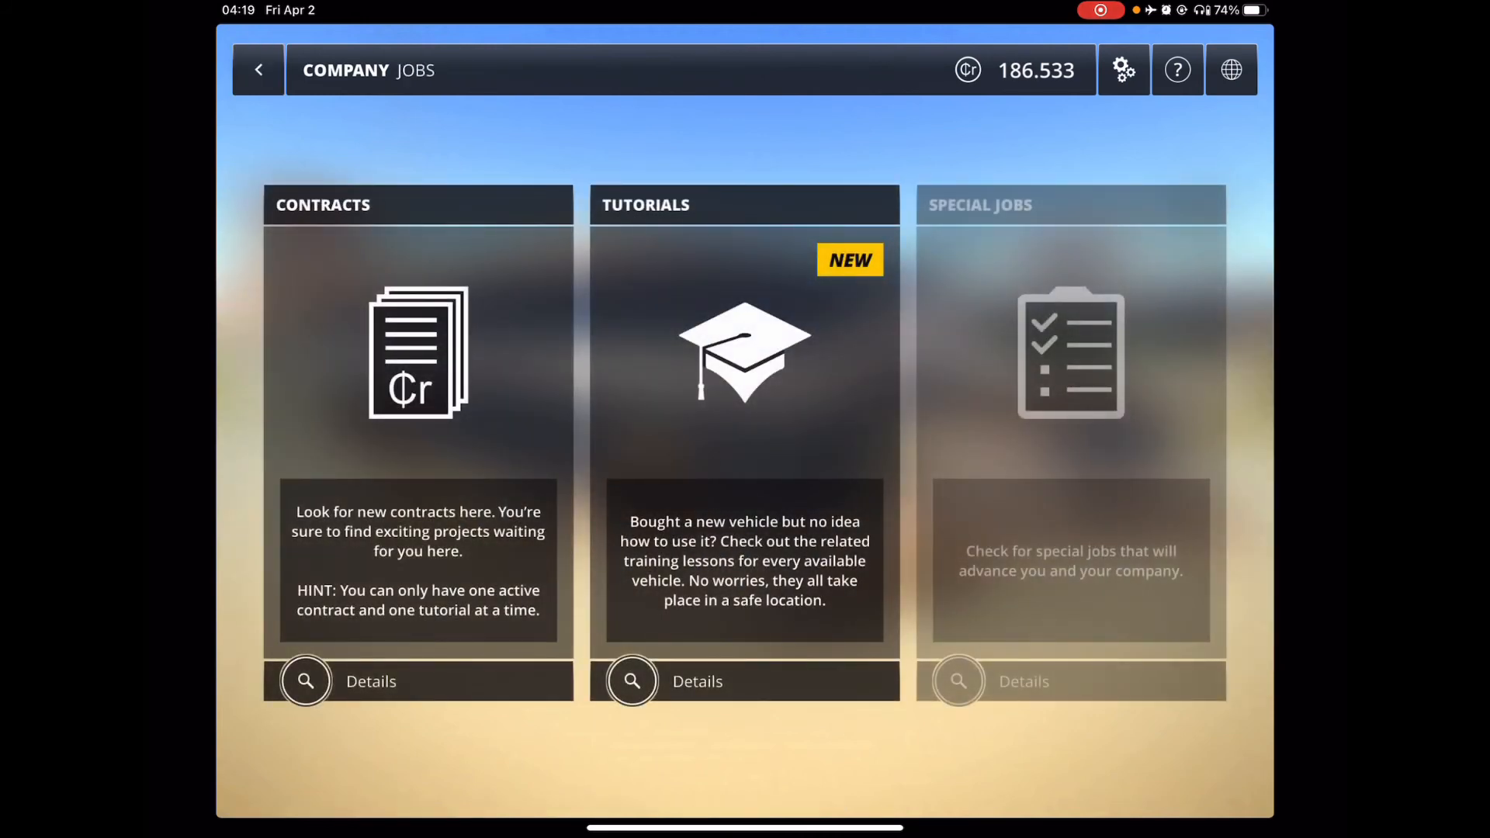
click(257, 70)
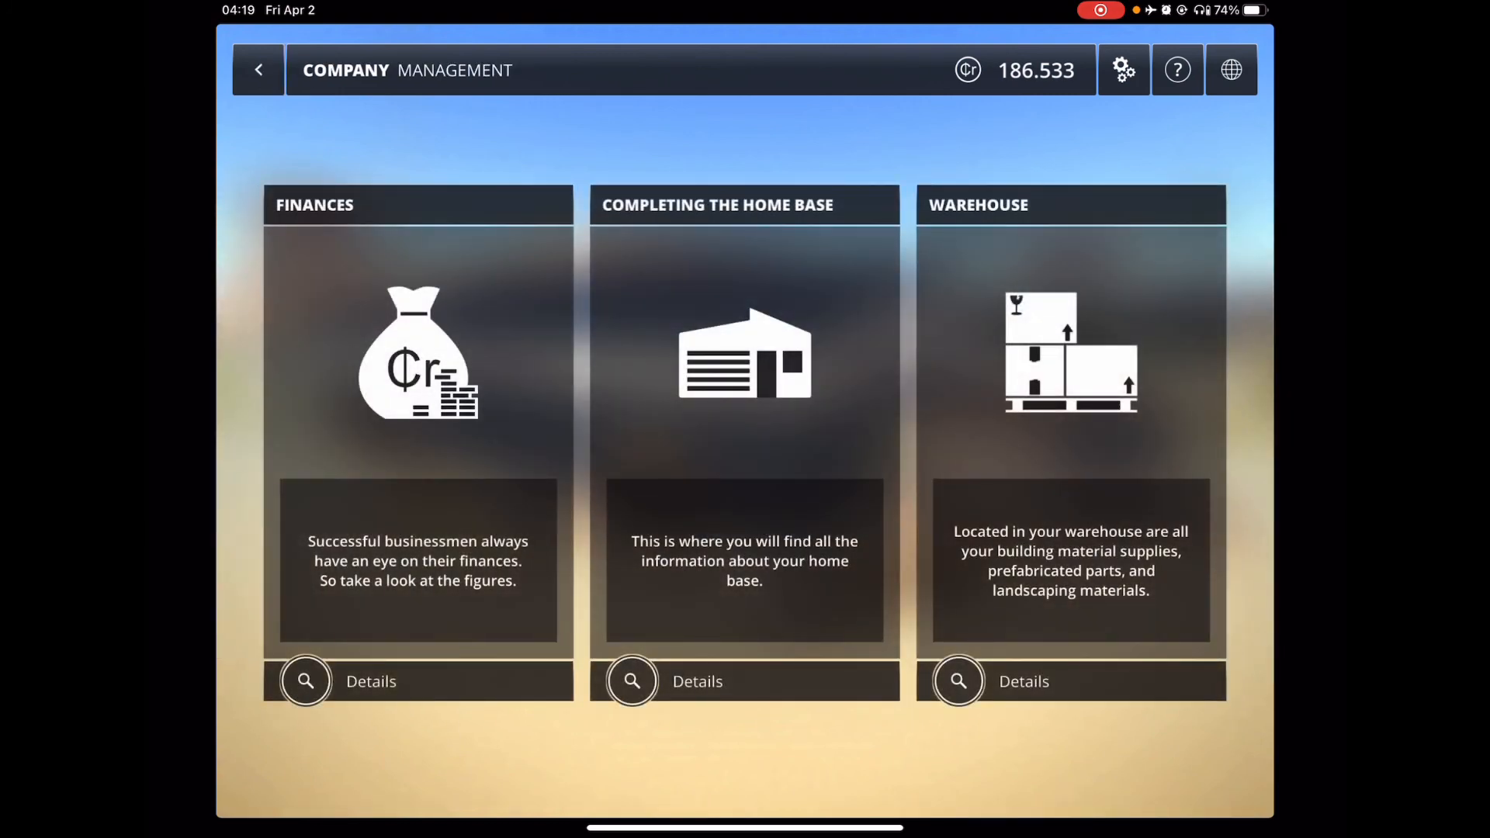
click(258, 70)
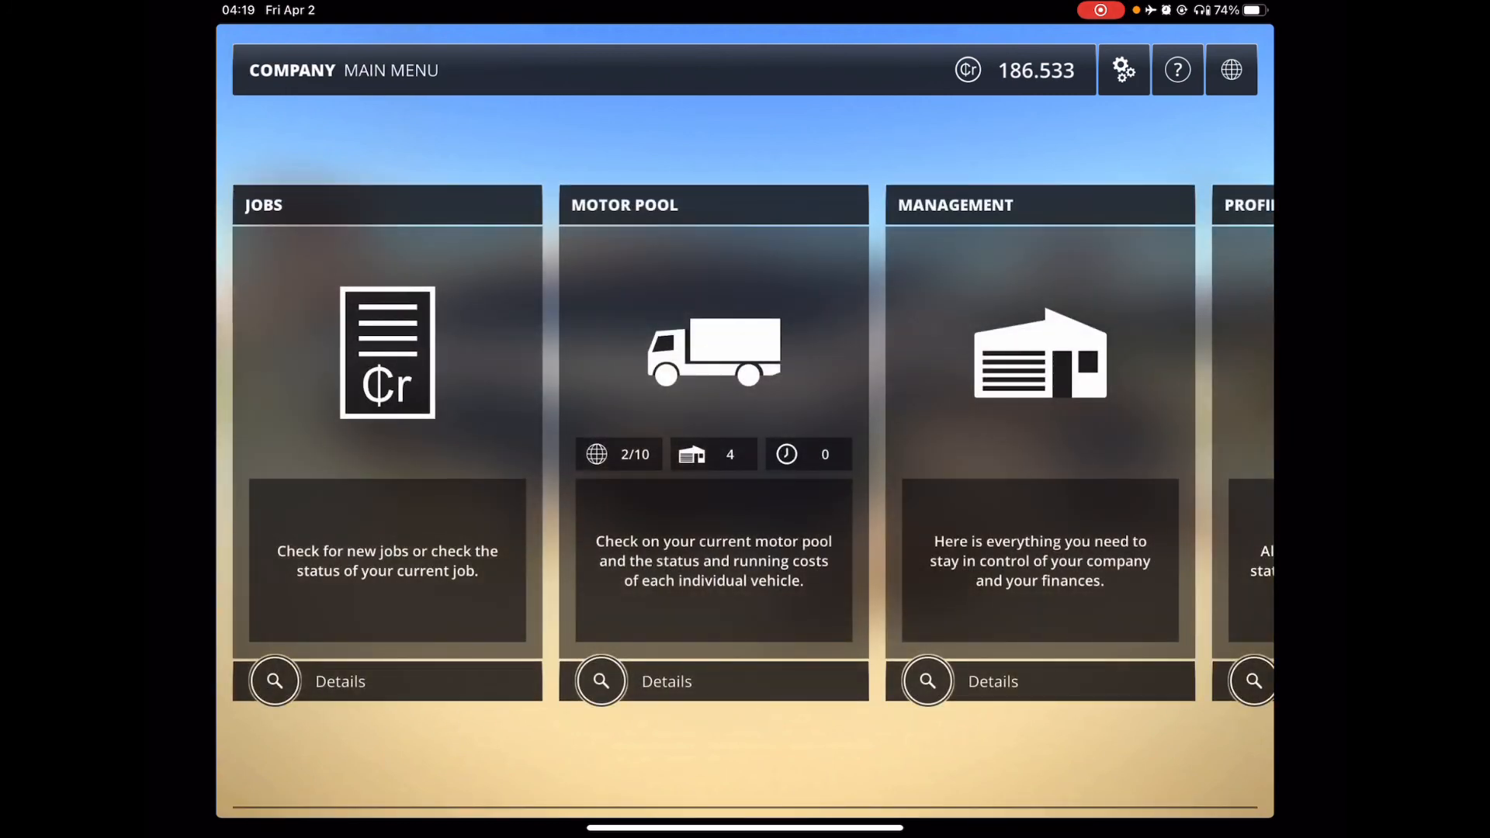